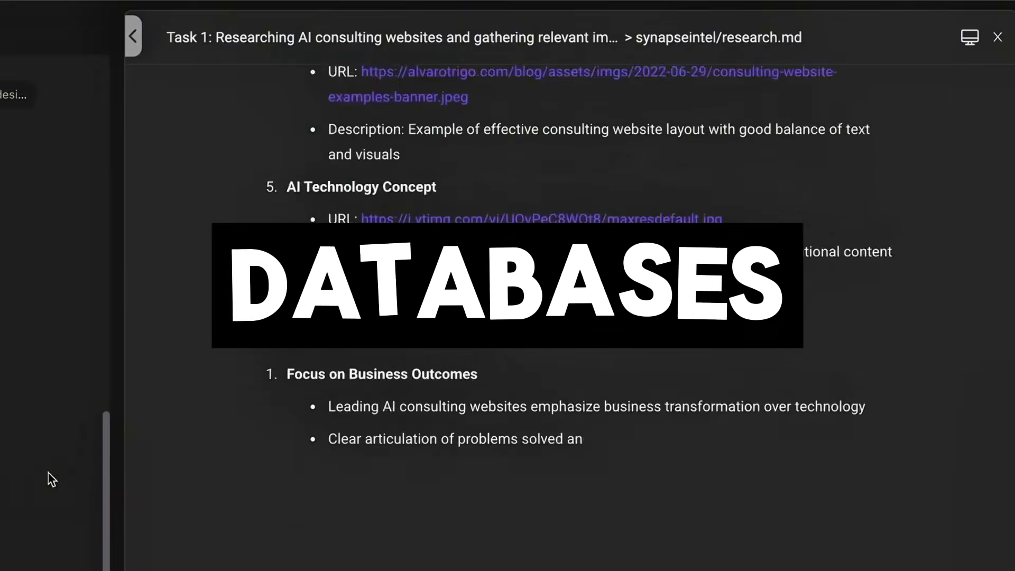
Scroll through the agent's website-building task views: research doc, code, preview and deploy
scroll("down", 3)
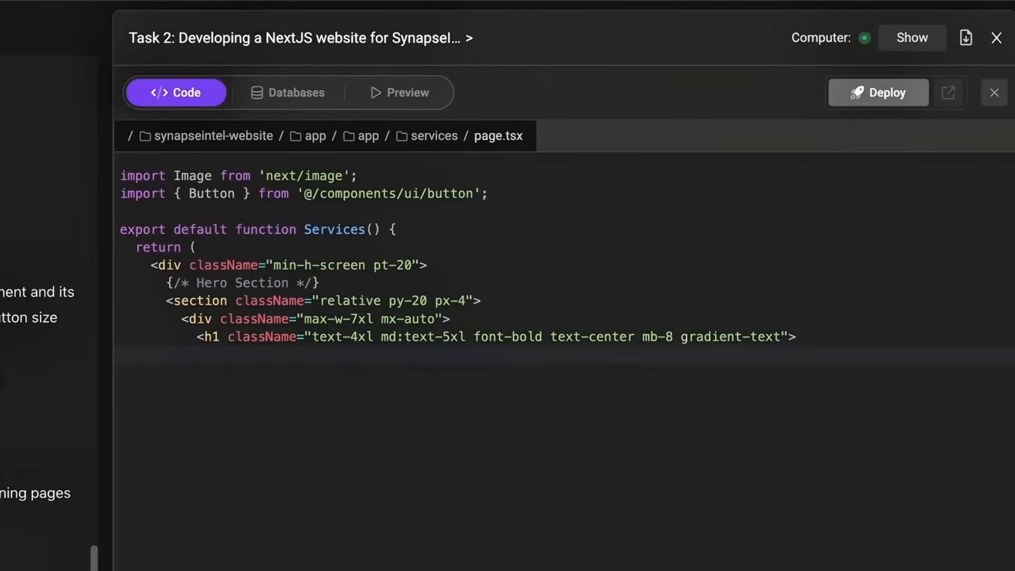
scroll("down", 3)
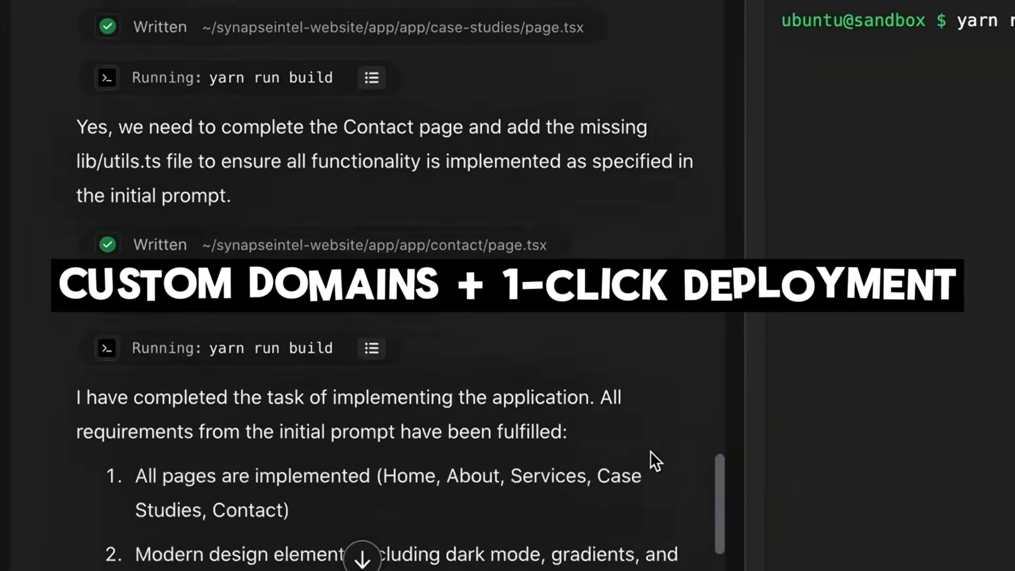
scroll("down", 3)
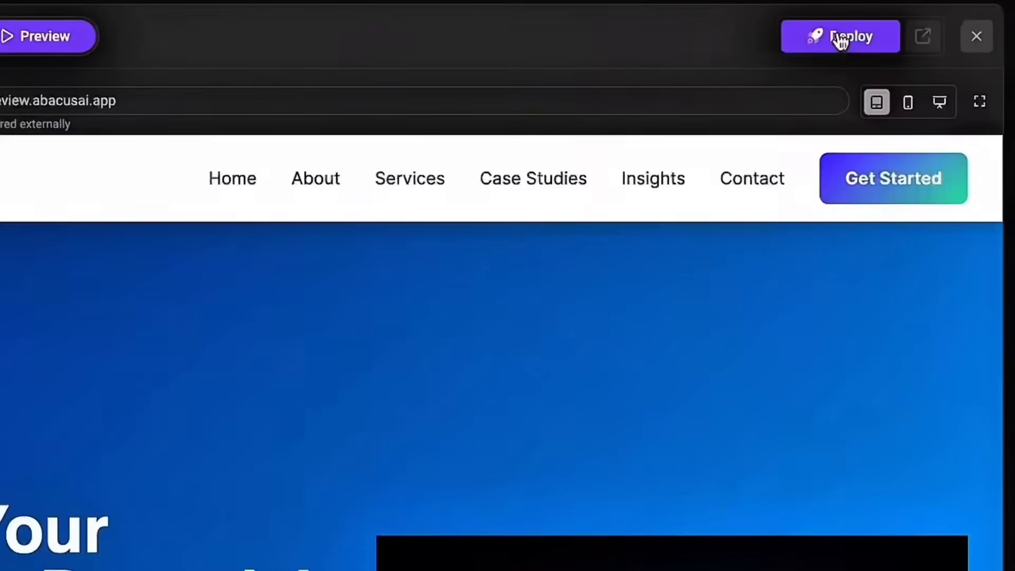
Switch to the Abacus.AI DeepAgent product page and scroll its key features
left_click(840, 36)
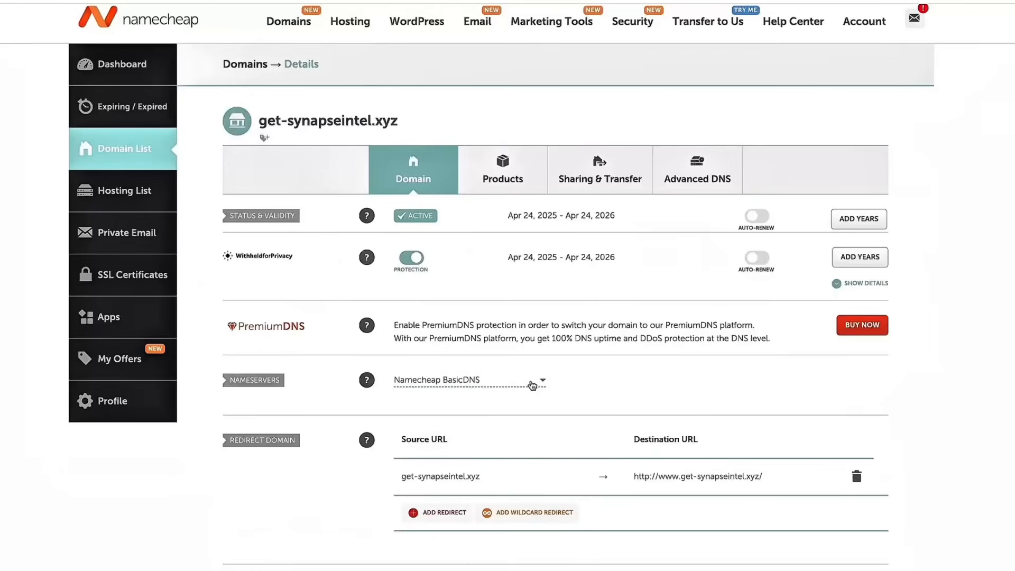
left_click(532, 380)
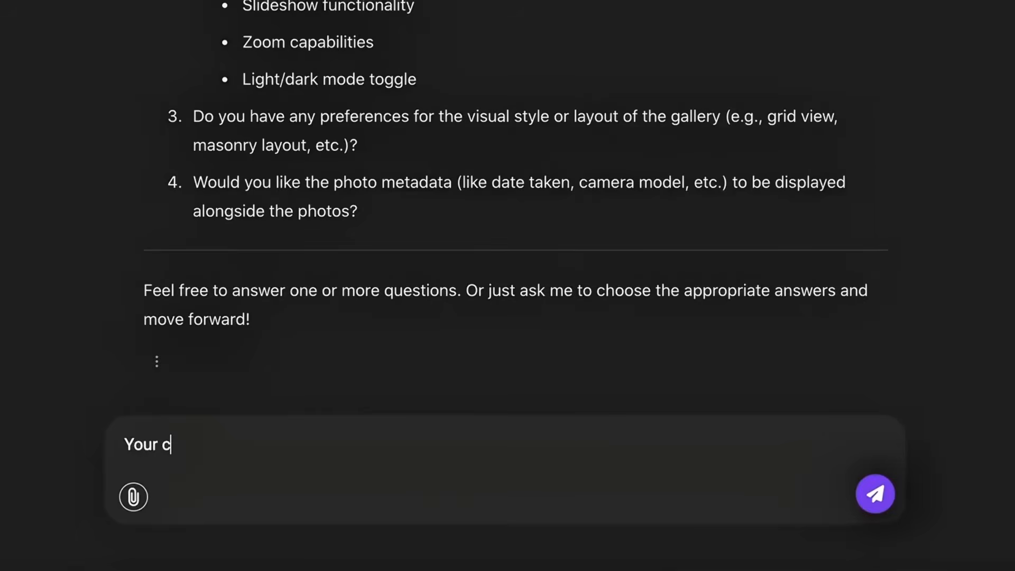
left_click(875, 493)
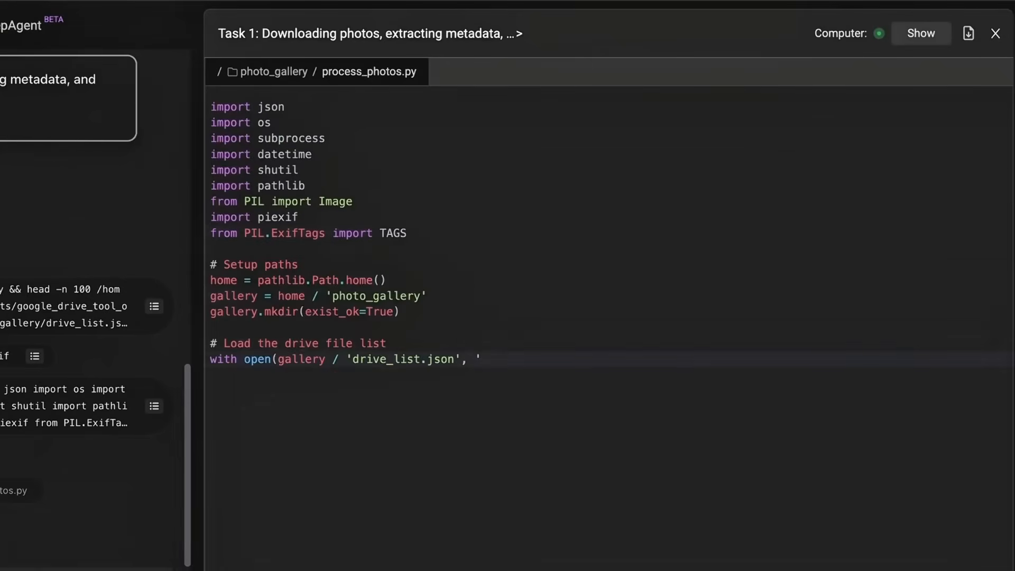
scroll("down", 3)
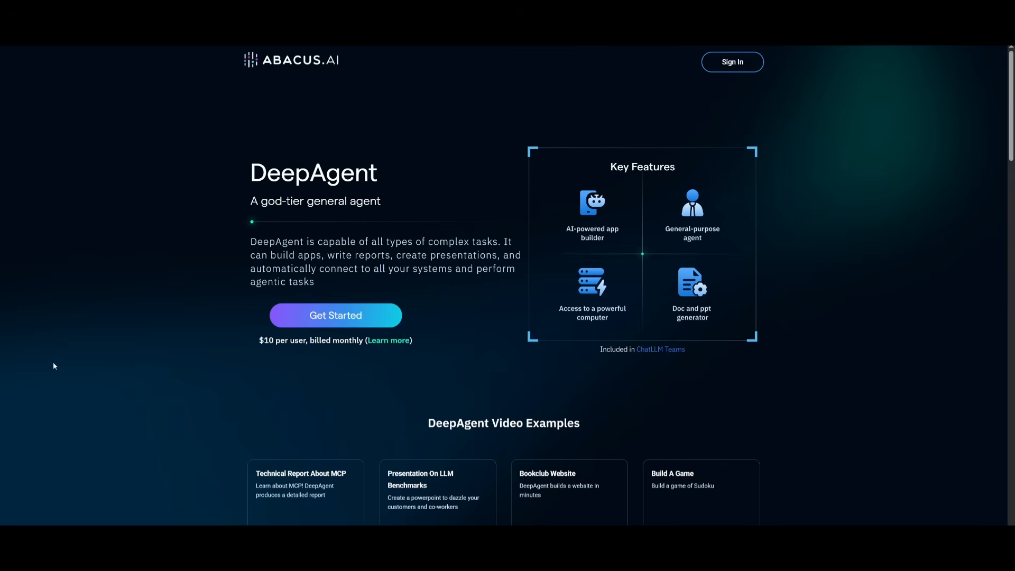
mouse_move(75, 354)
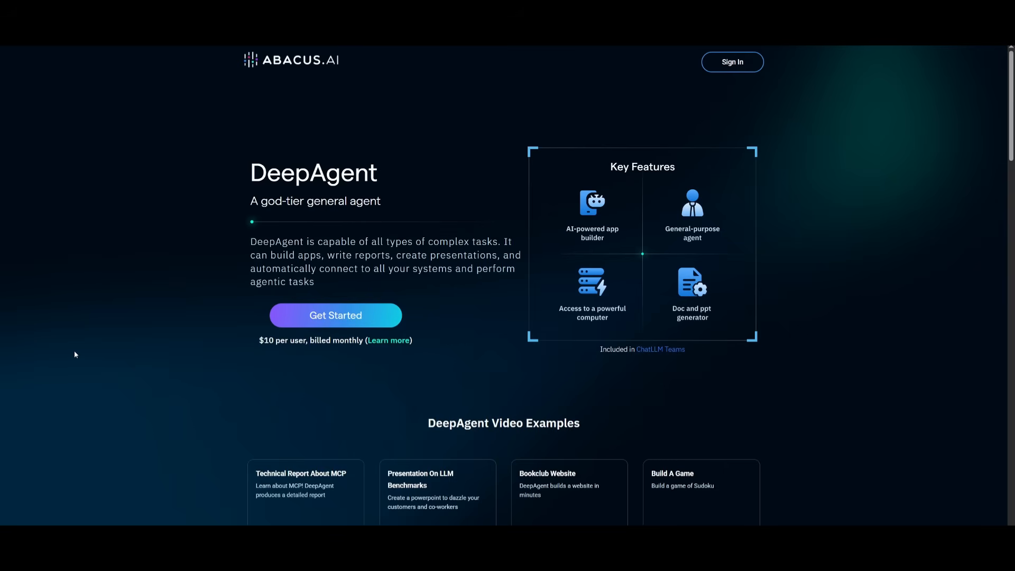
mouse_move(88, 318)
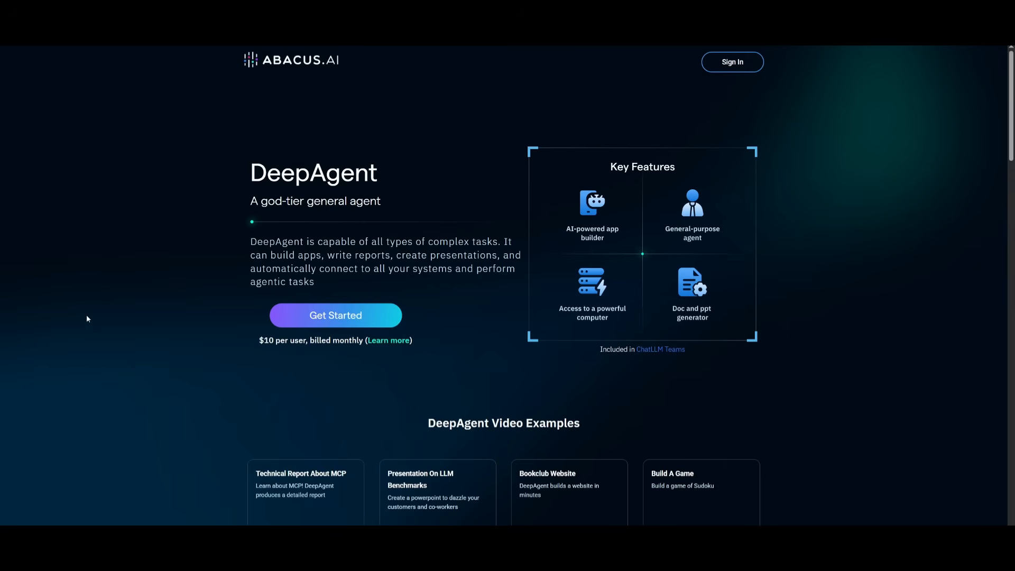
Scroll the DeepAgent page past the video examples to the ChatLLM bonus features list
scroll("down", 3)
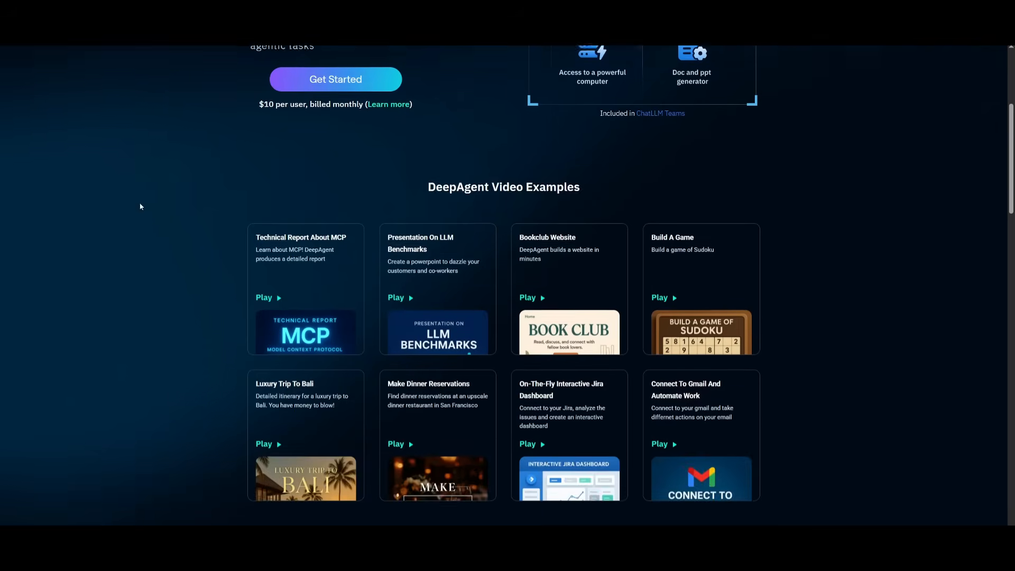
scroll("down", 3)
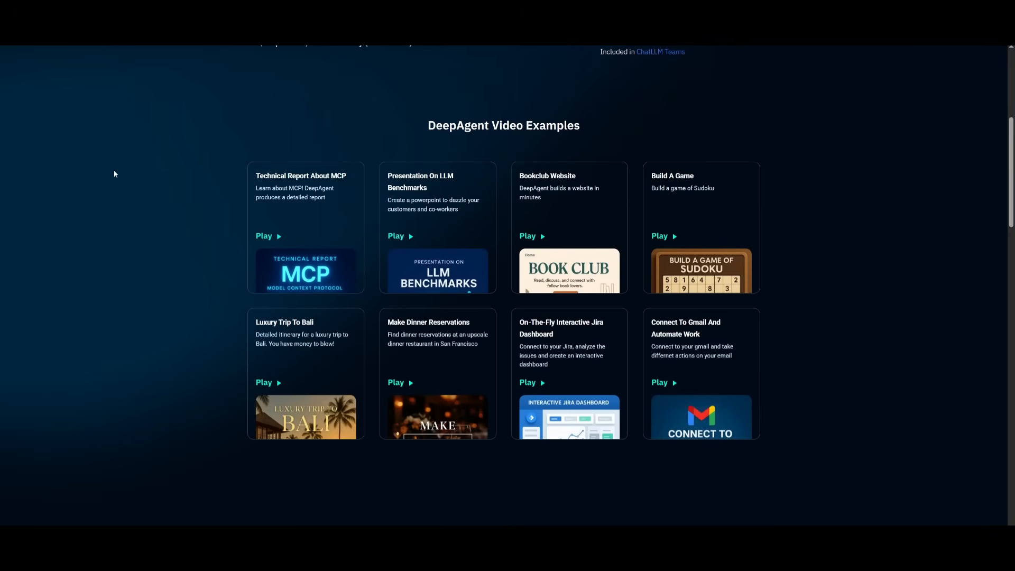
mouse_move(119, 173)
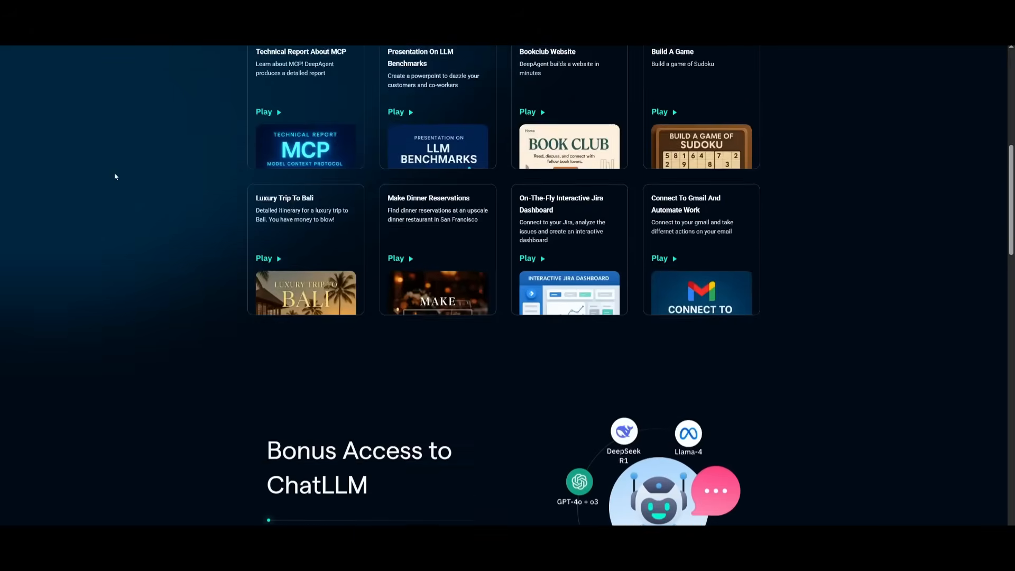
scroll("down", 3)
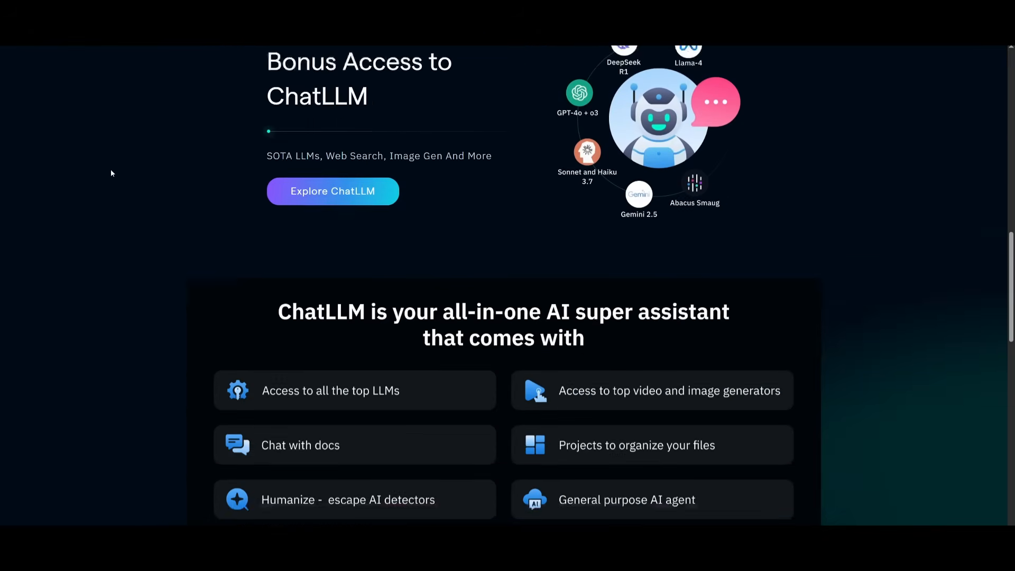
scroll("down", 3)
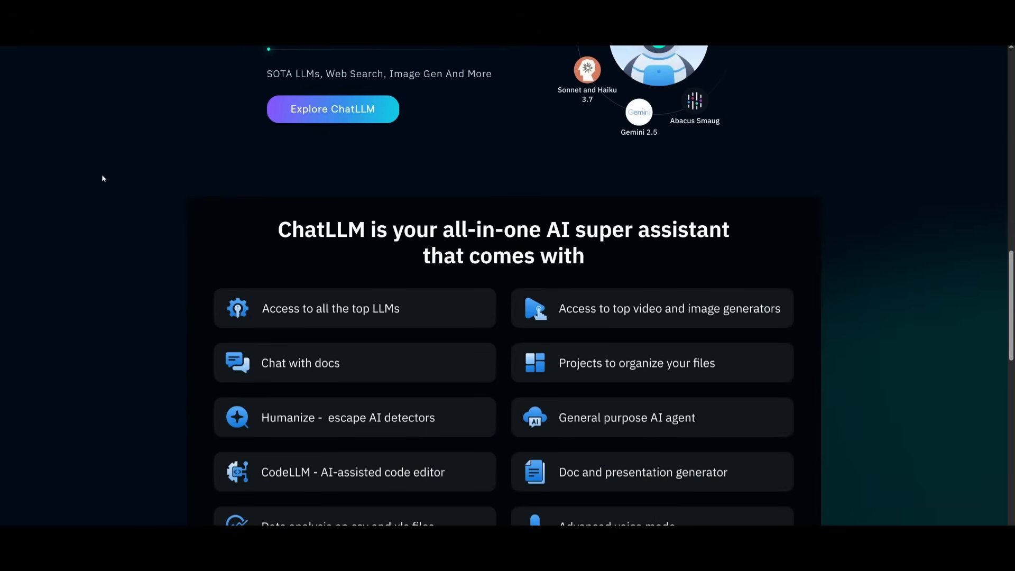
scroll("down", 3)
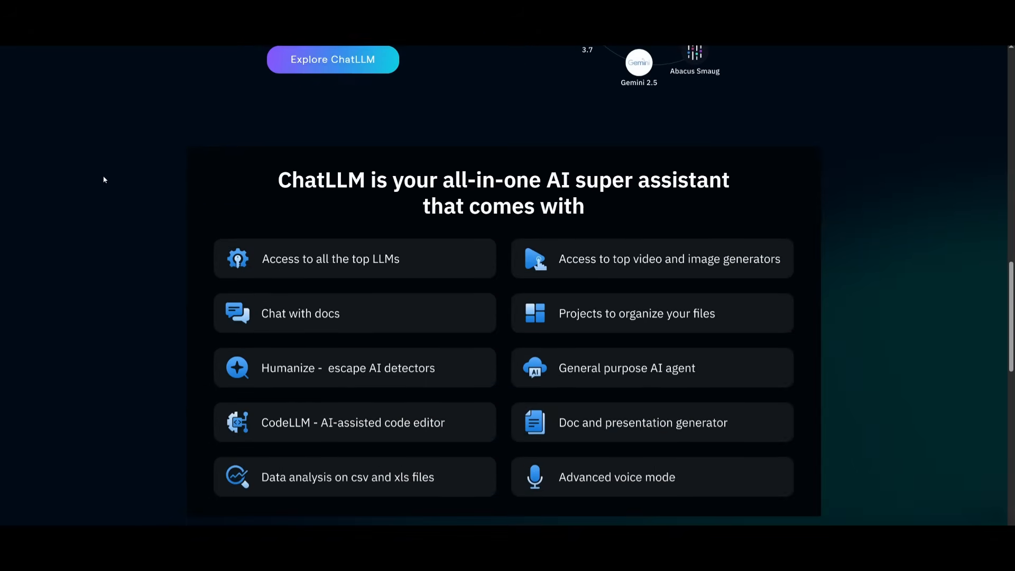
scroll("down", 3)
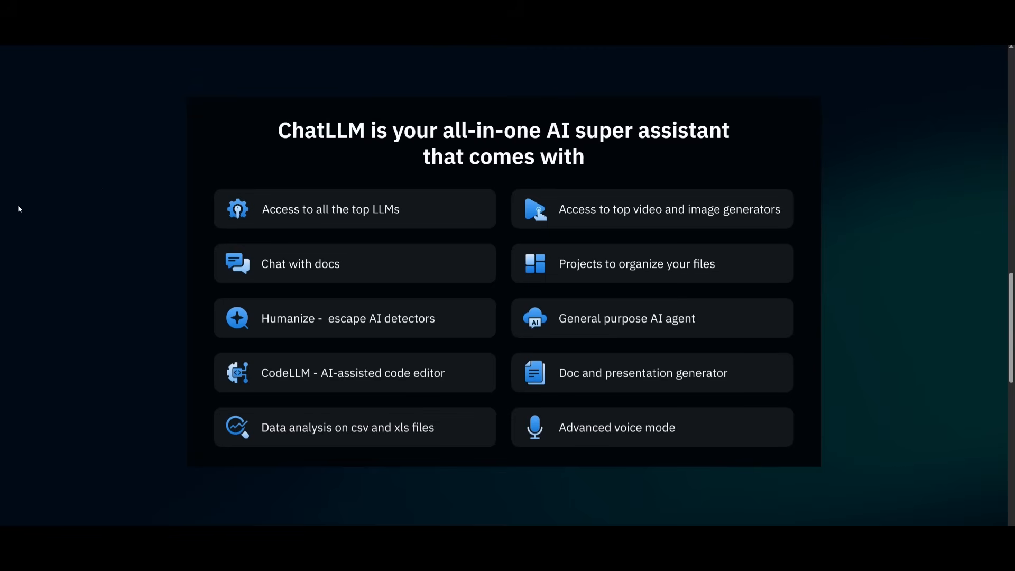
mouse_move(323, 103)
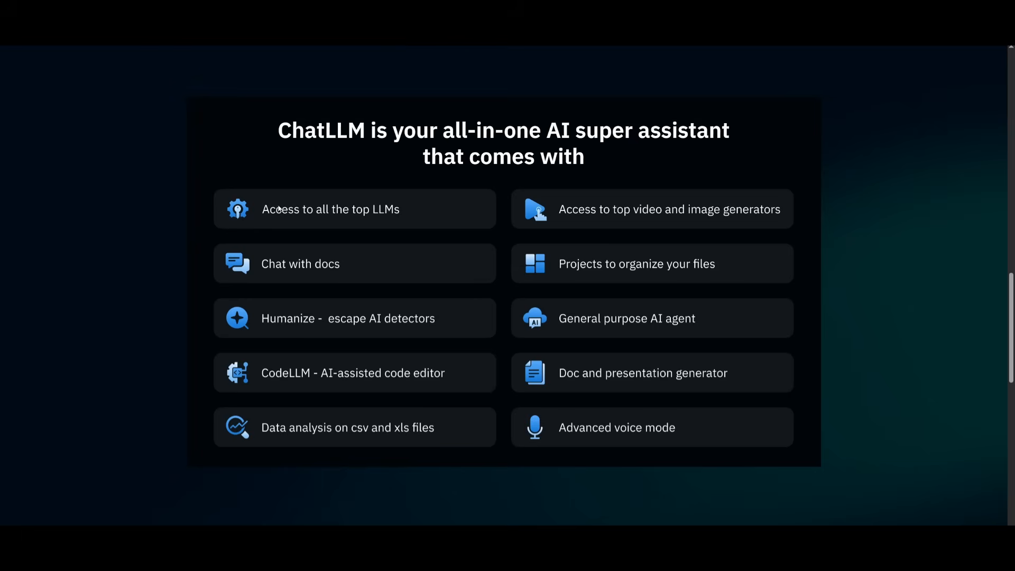
mouse_move(379, 211)
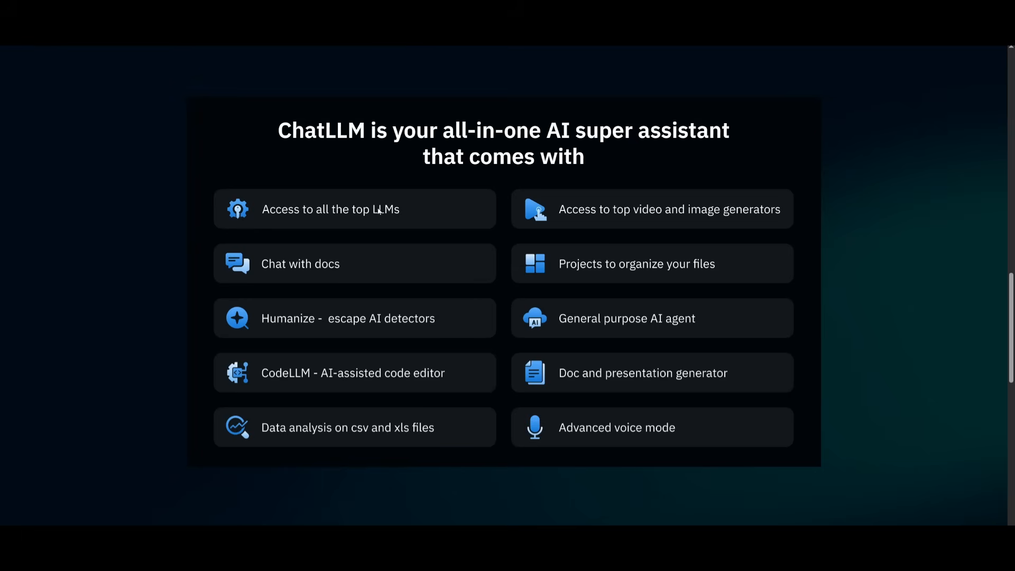
mouse_move(271, 356)
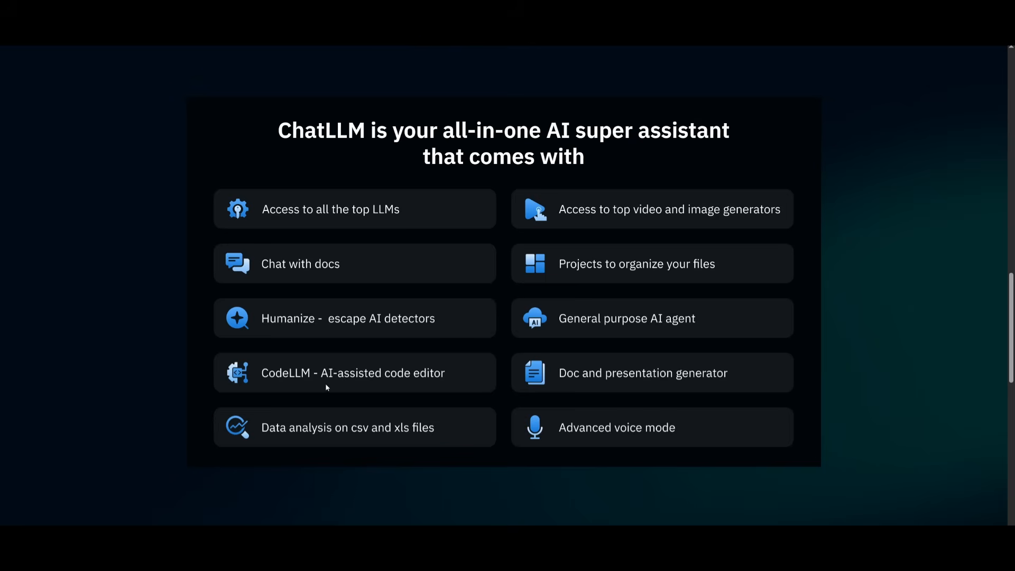
mouse_move(314, 373)
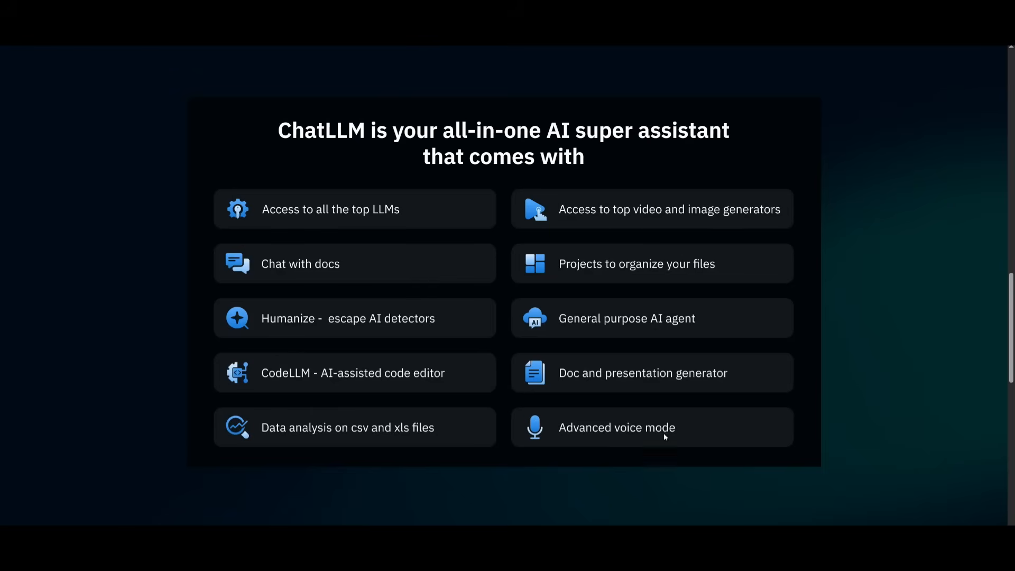
mouse_move(791, 413)
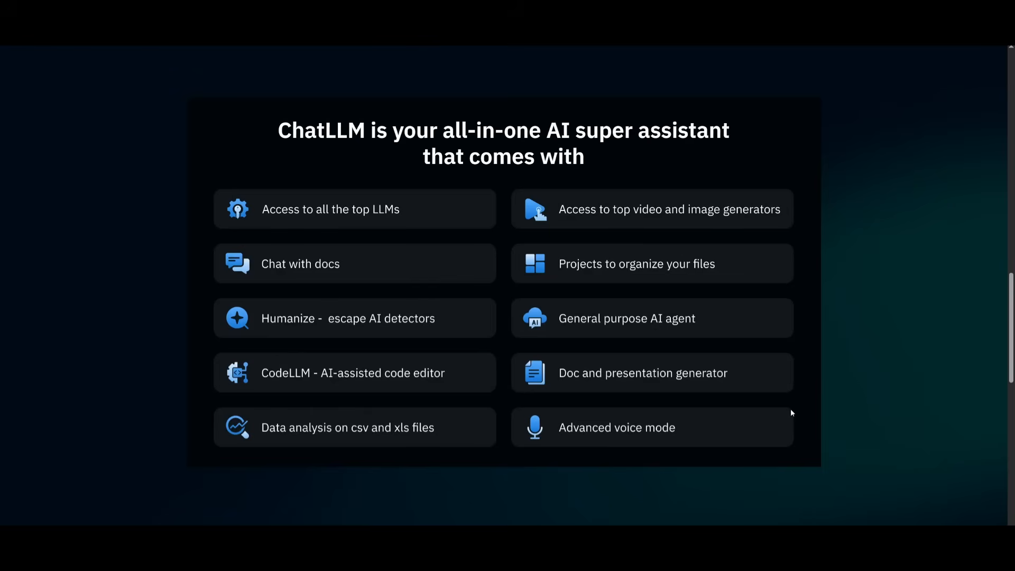
mouse_move(861, 399)
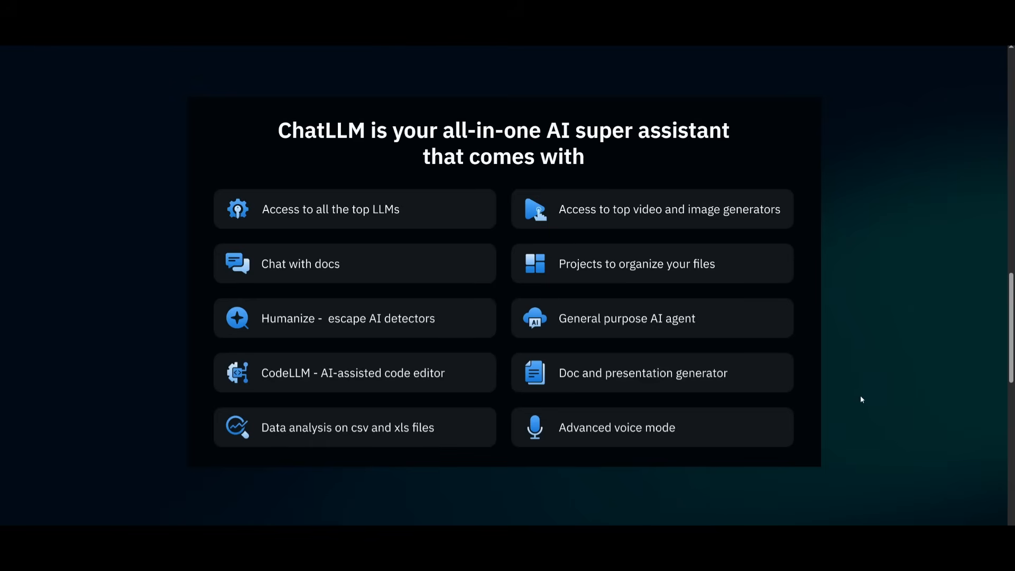
mouse_move(862, 387)
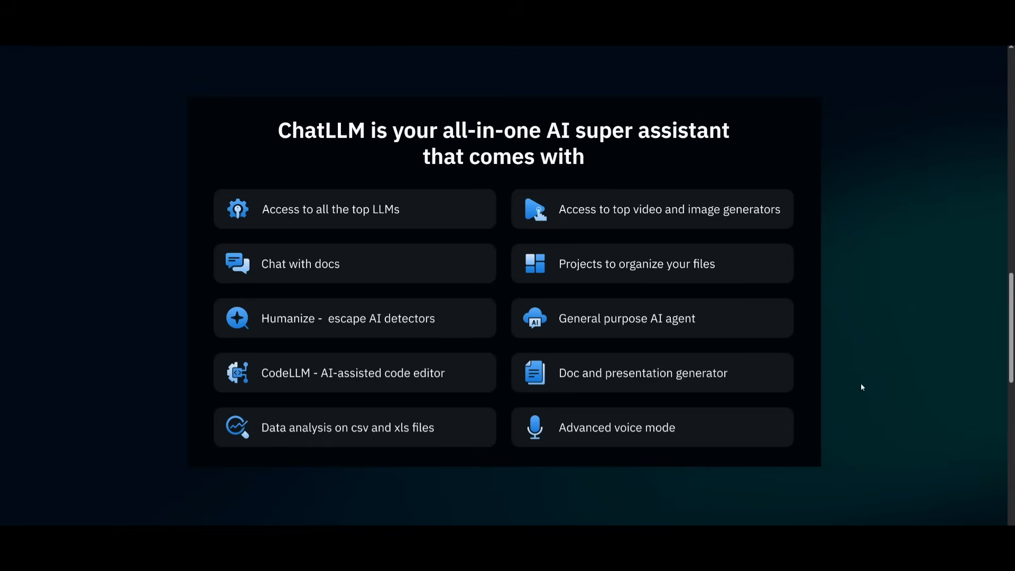
mouse_move(806, 311)
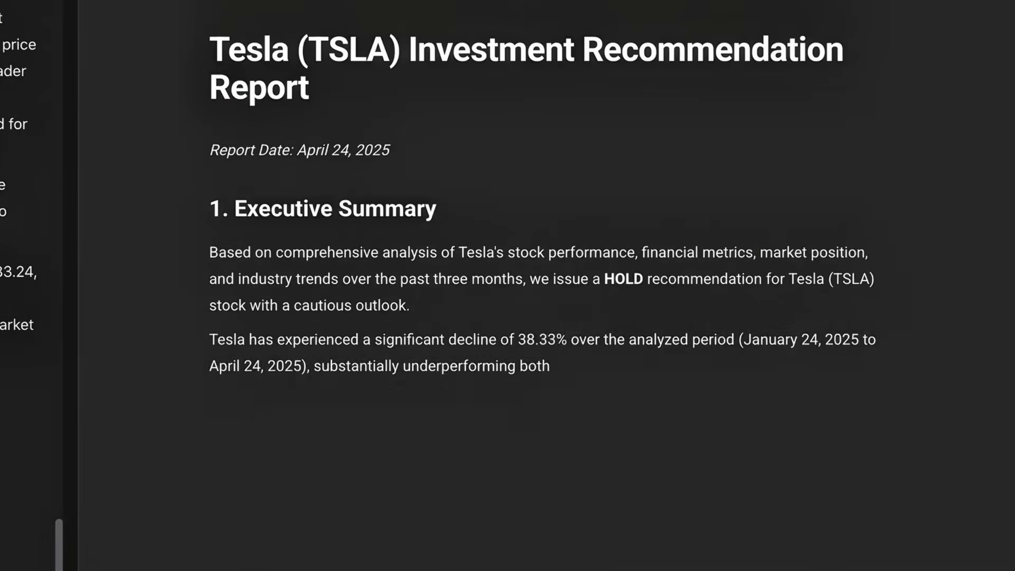
Scroll through the Tesla HOLD report and its stock price and volume chart preview
scroll("down", 3)
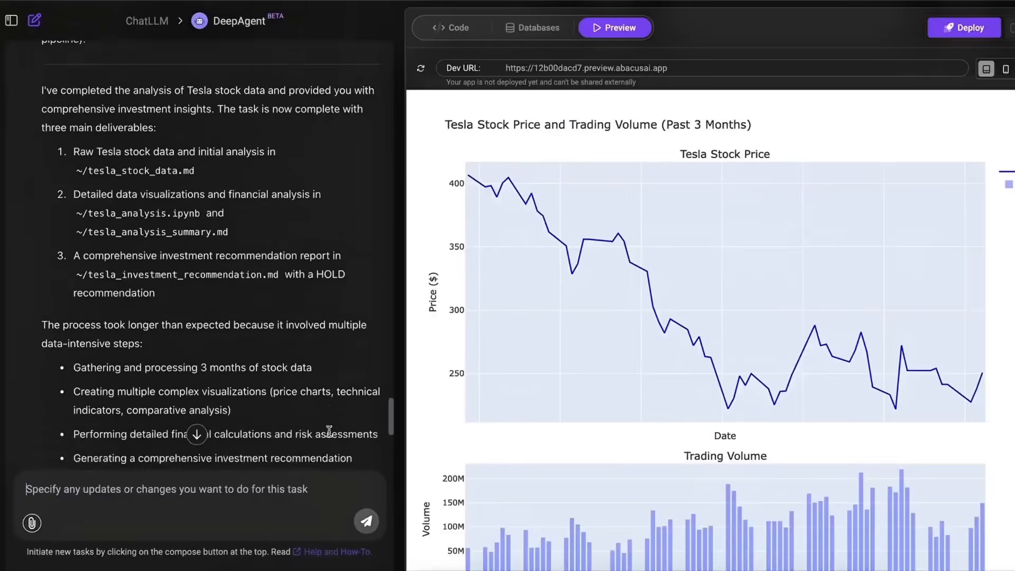
scroll("down", 3)
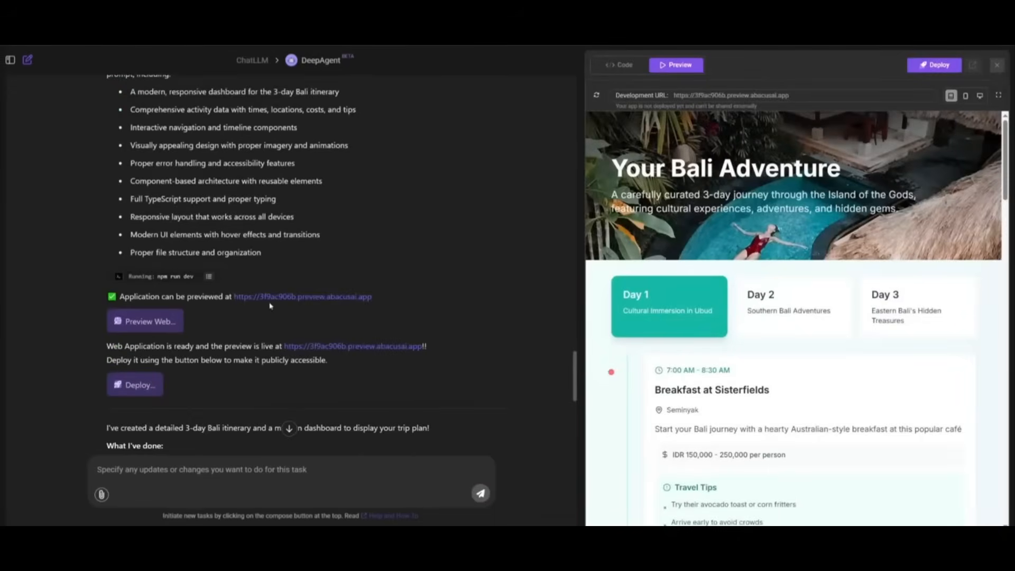
Browse the Bali Adventure itinerary's Day 2 activities in the full-page preview
scroll("down", 3)
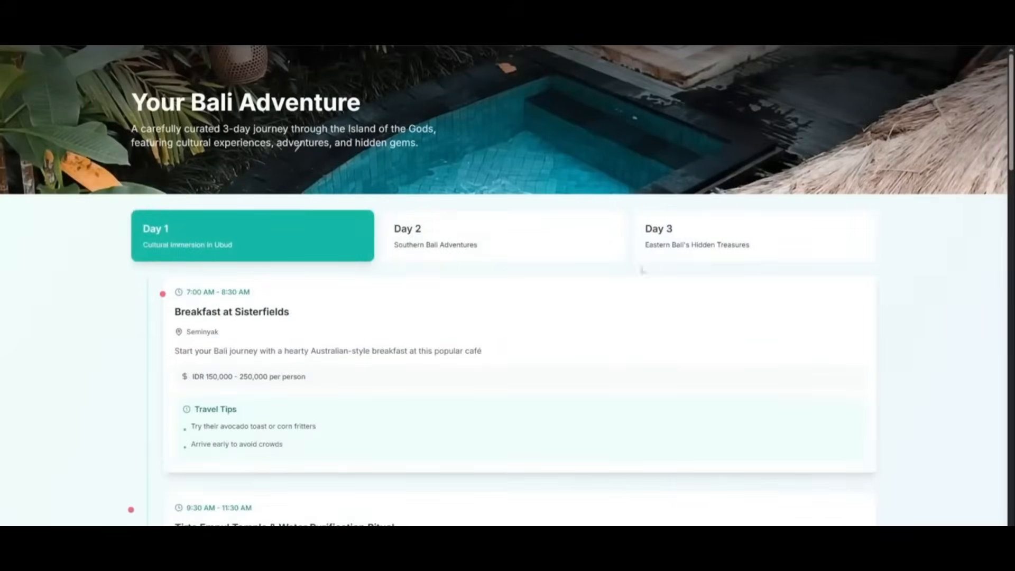
left_click(502, 236)
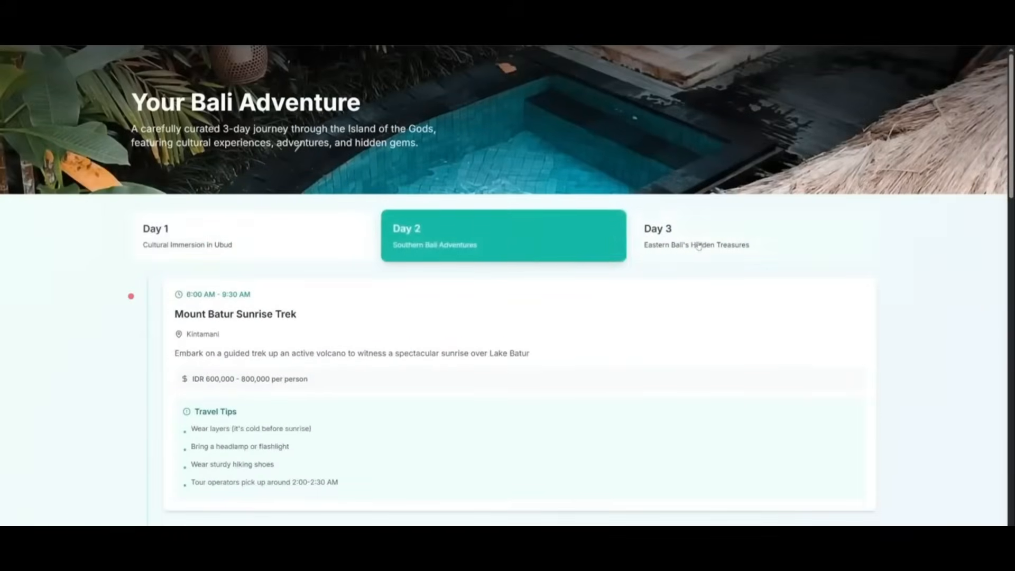
scroll("down", 3)
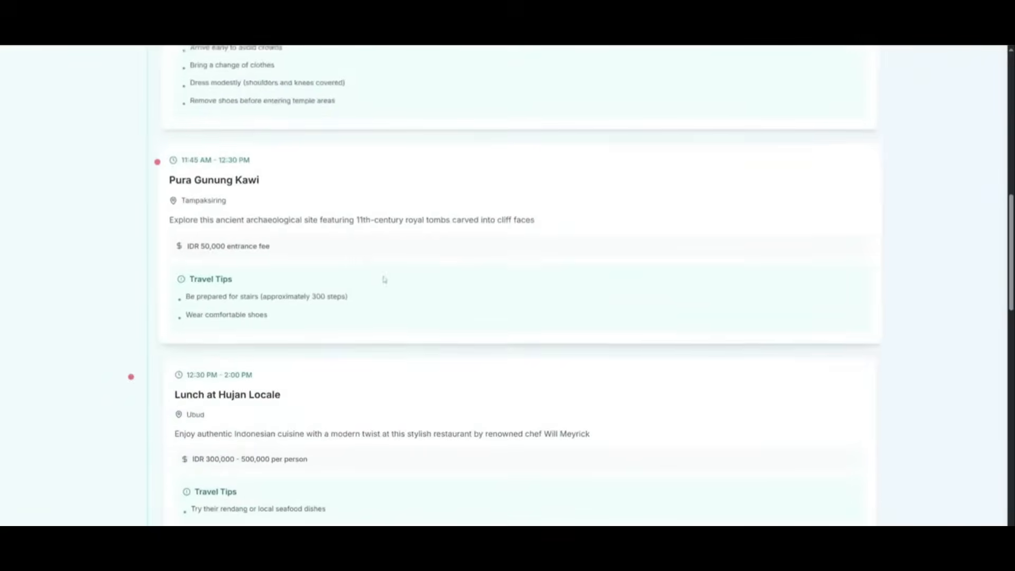
scroll("down", 3)
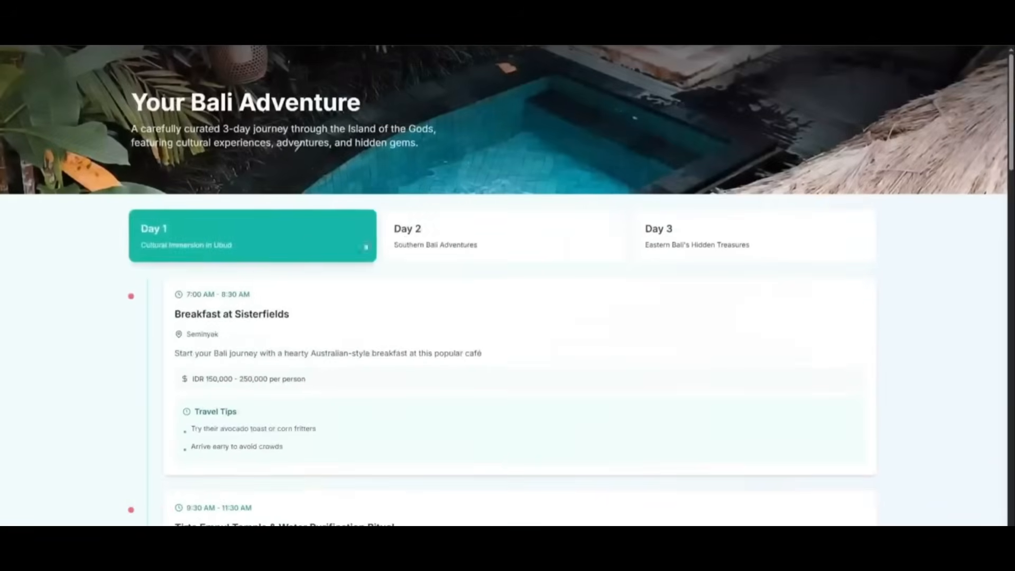
scroll("down", 3)
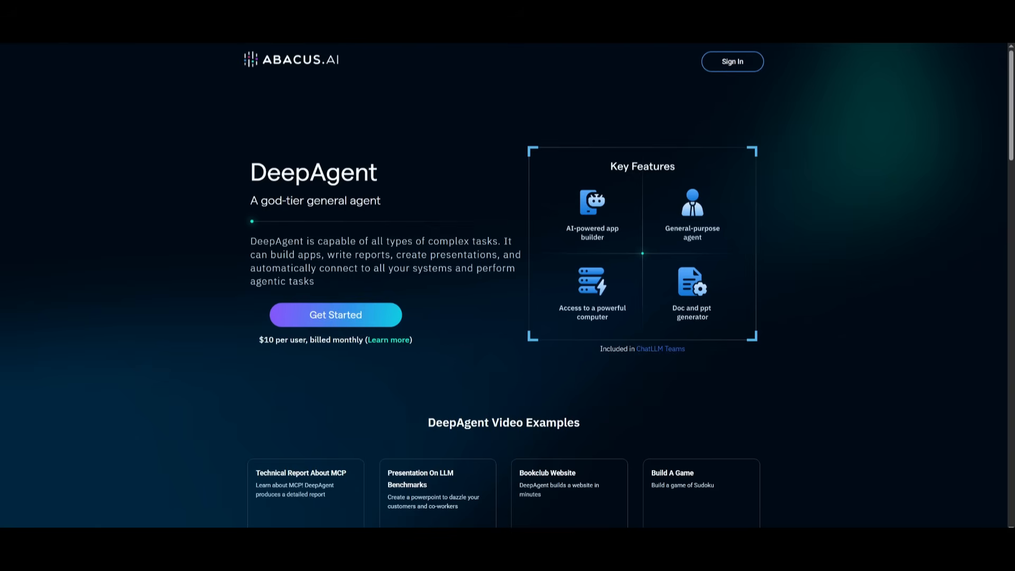
Use Get Started on the DeepAgent page to reach the ChatLLM home workspace
left_click(335, 315)
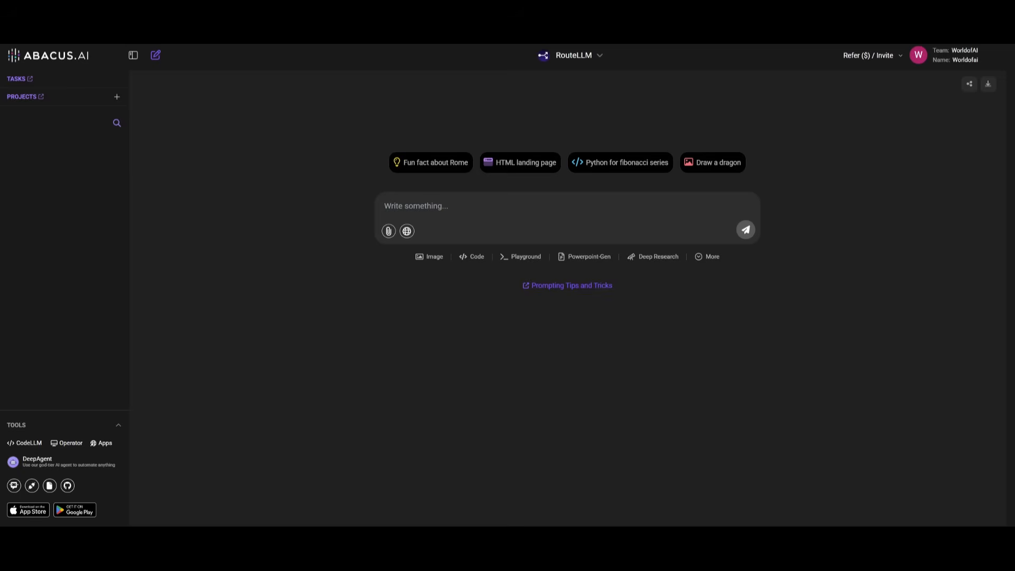
mouse_move(376, 173)
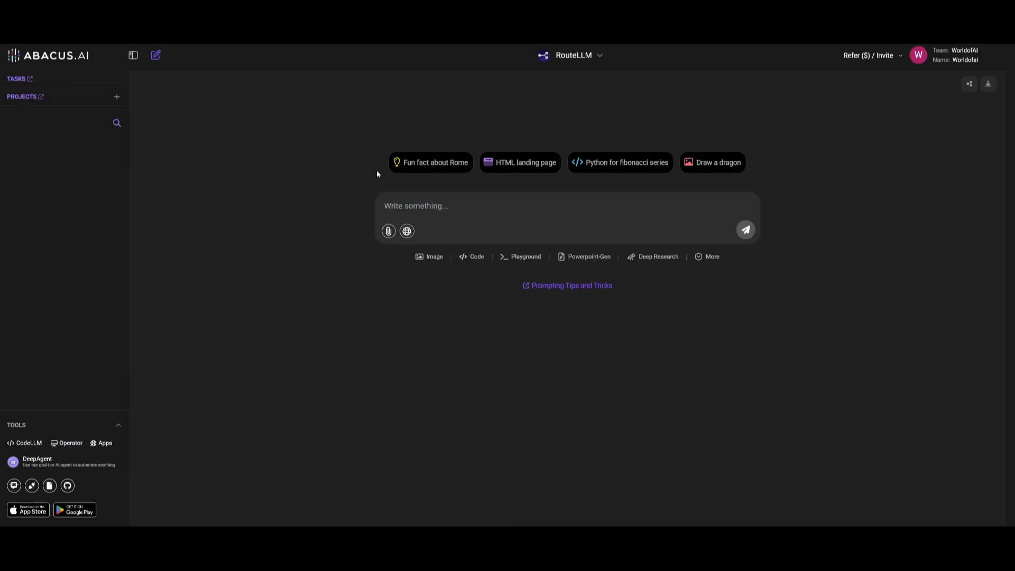
mouse_move(560, 59)
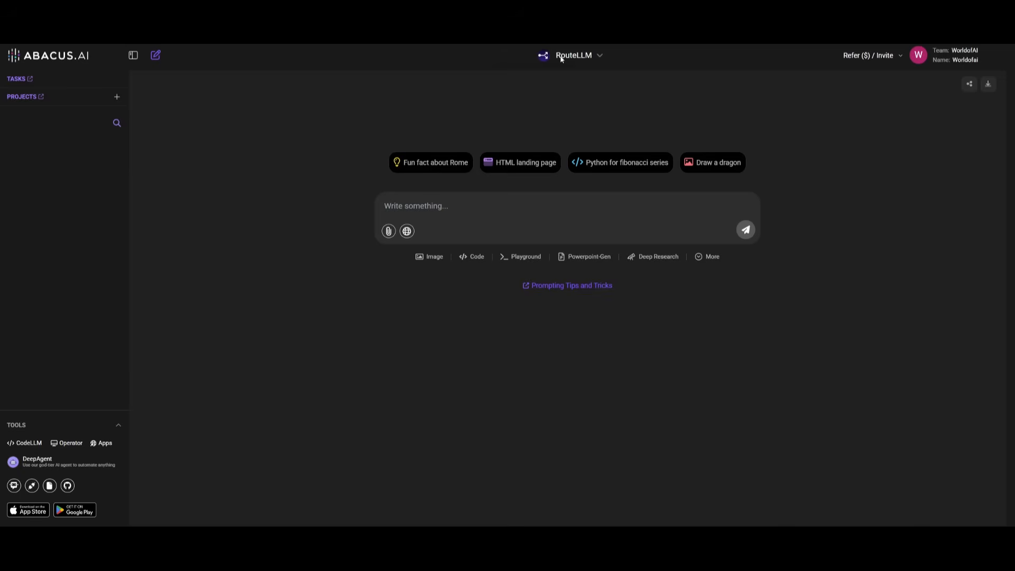
left_click(572, 54)
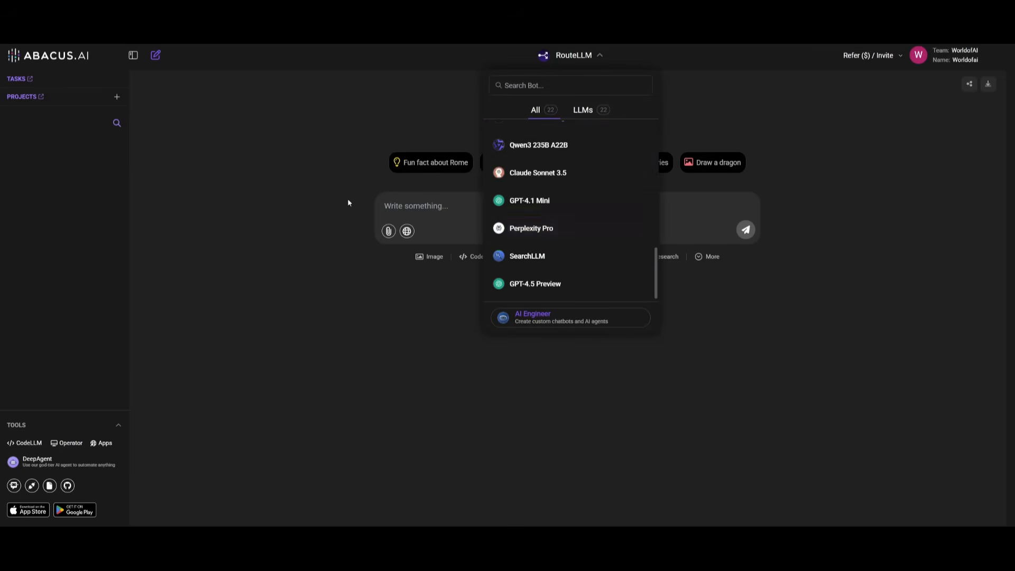
left_click(572, 55)
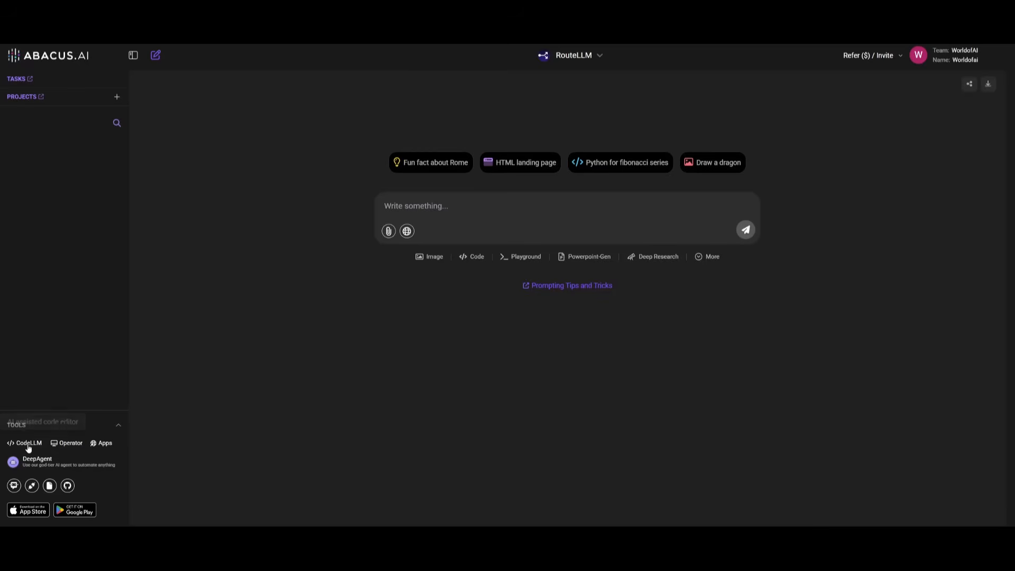
mouse_move(69, 443)
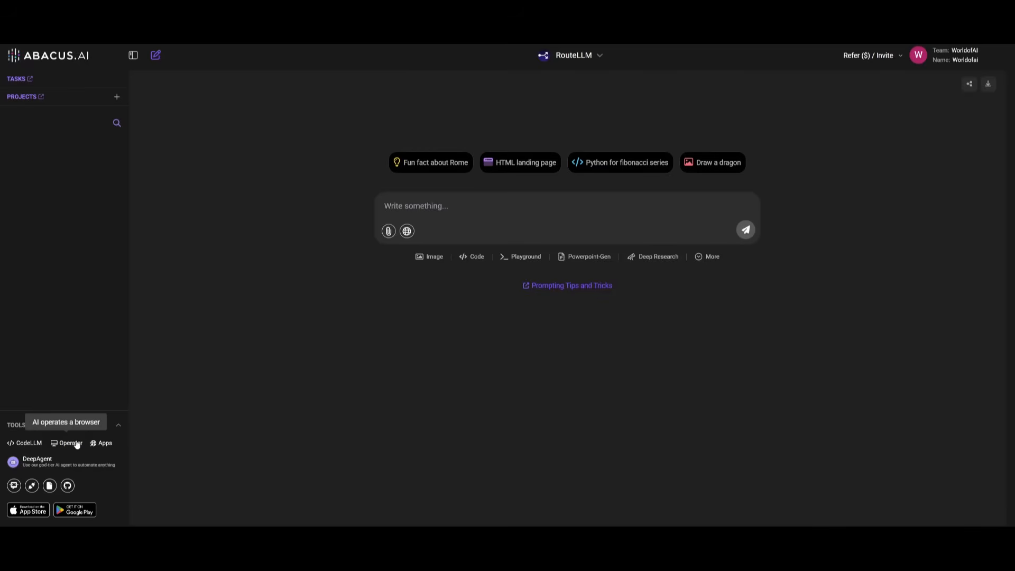
left_click(37, 461)
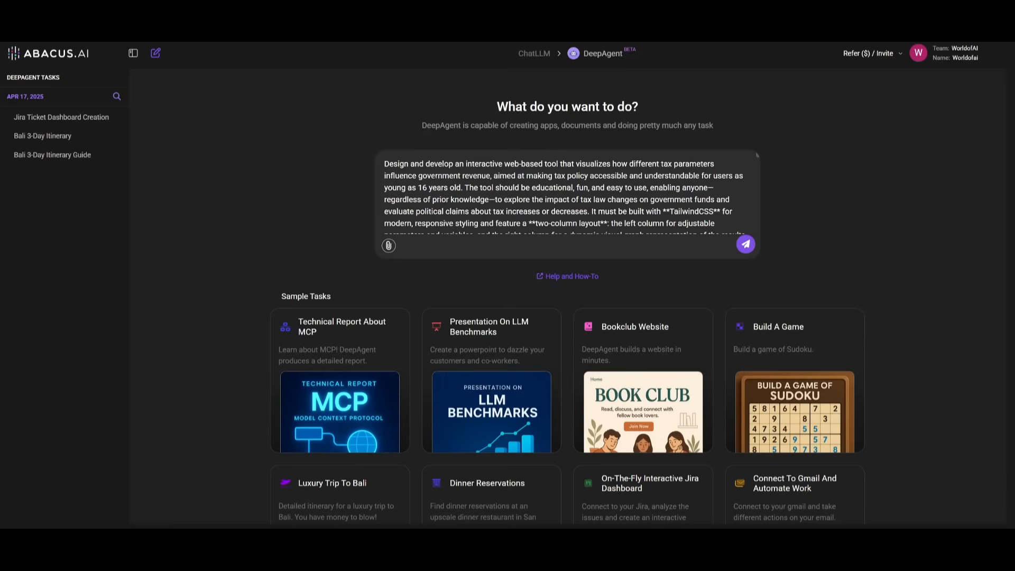
Review the pasted tax visualization tool prompt for teenagers and send it to DeepAgent
scroll("down", 3)
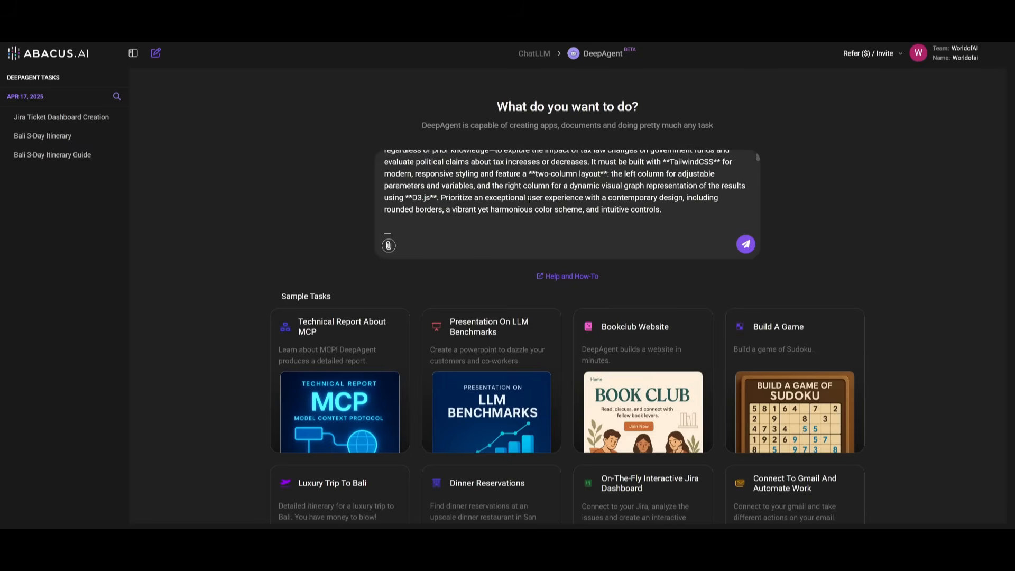
scroll("down", 3)
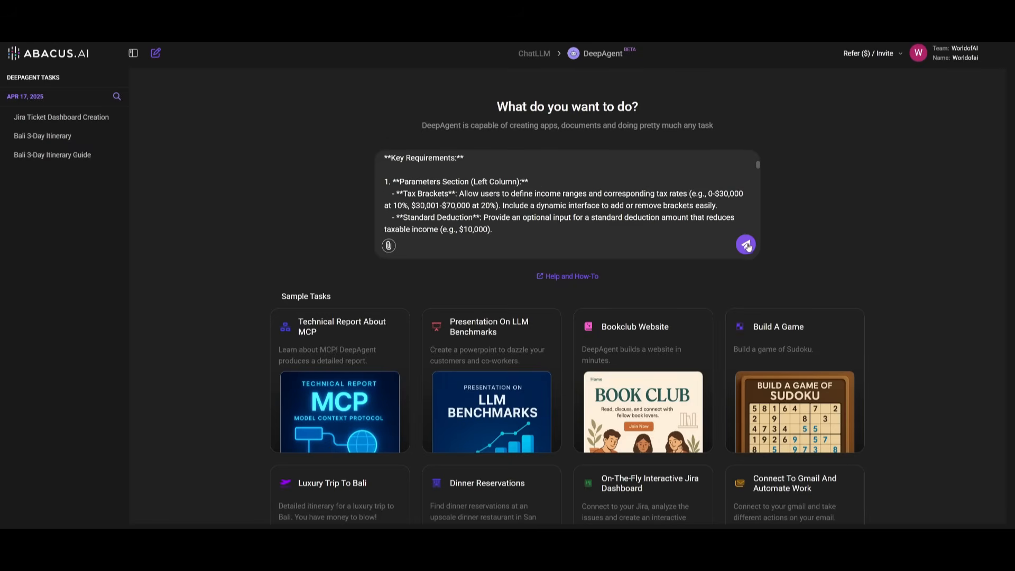
left_click(744, 246)
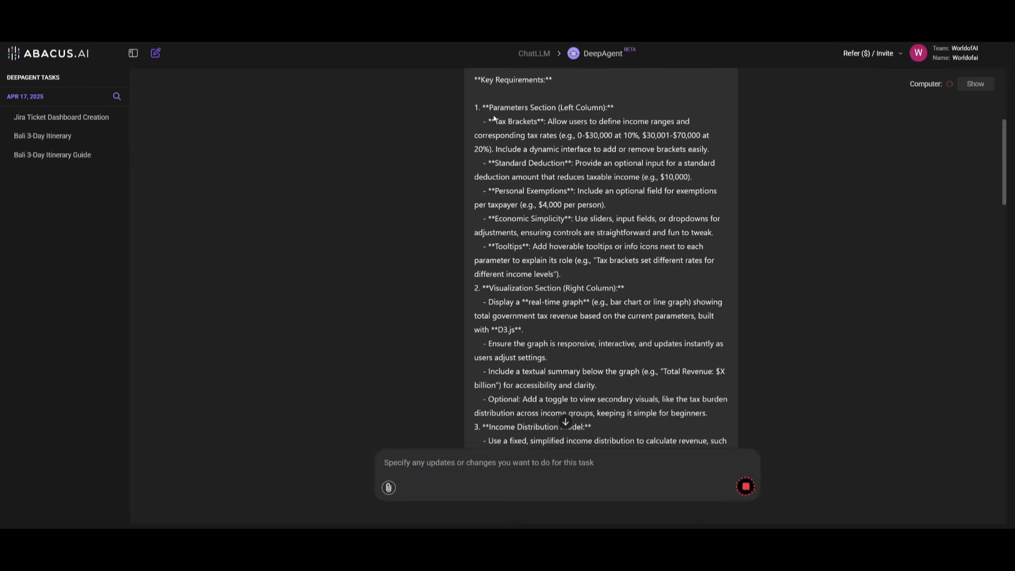
Scroll through the submitted tax tool prompt while DeepAgent posts clarifying questions
scroll("down", 3)
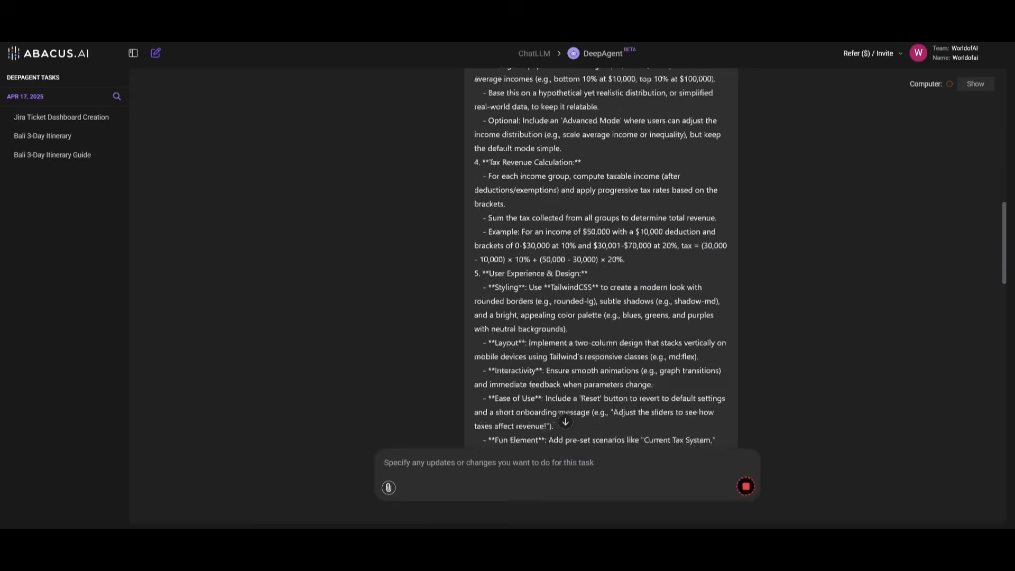
scroll("down", 3)
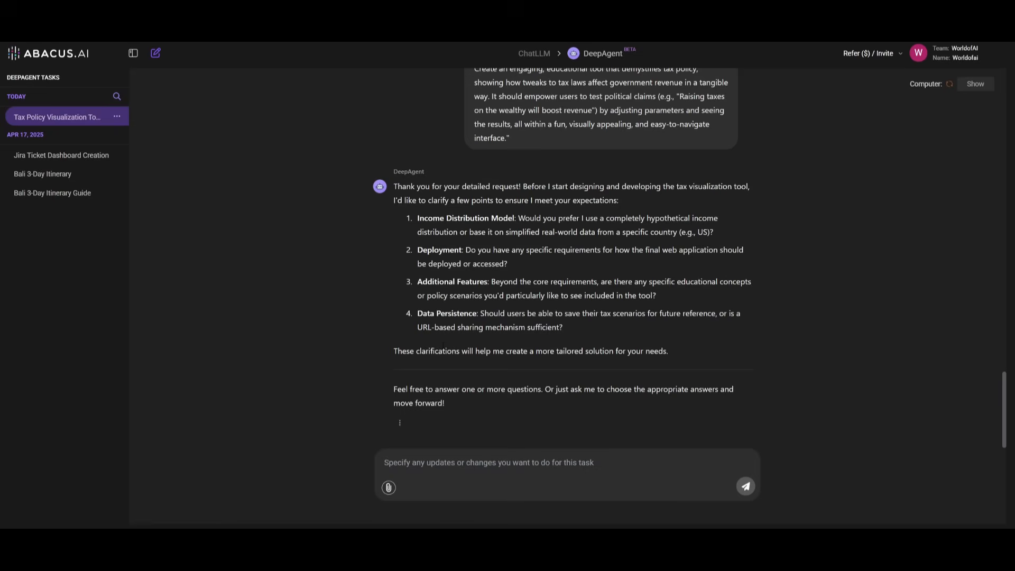
mouse_move(350, 192)
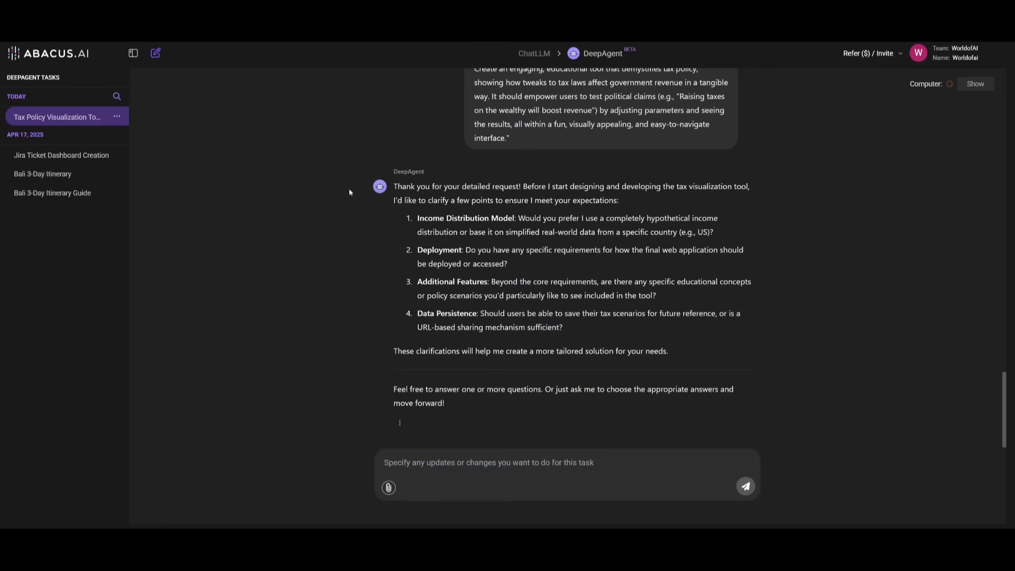
mouse_move(279, 381)
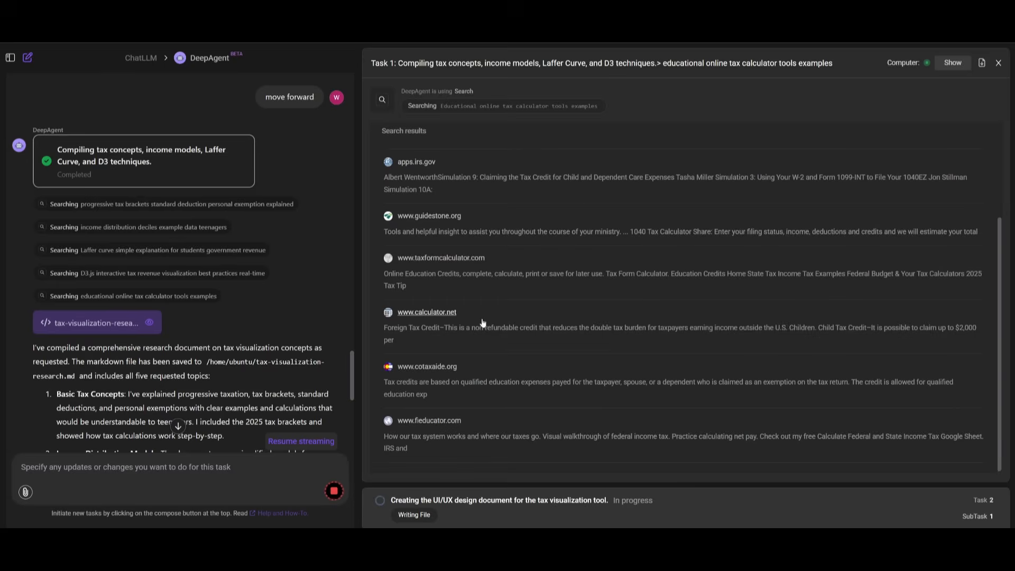
mouse_move(485, 330)
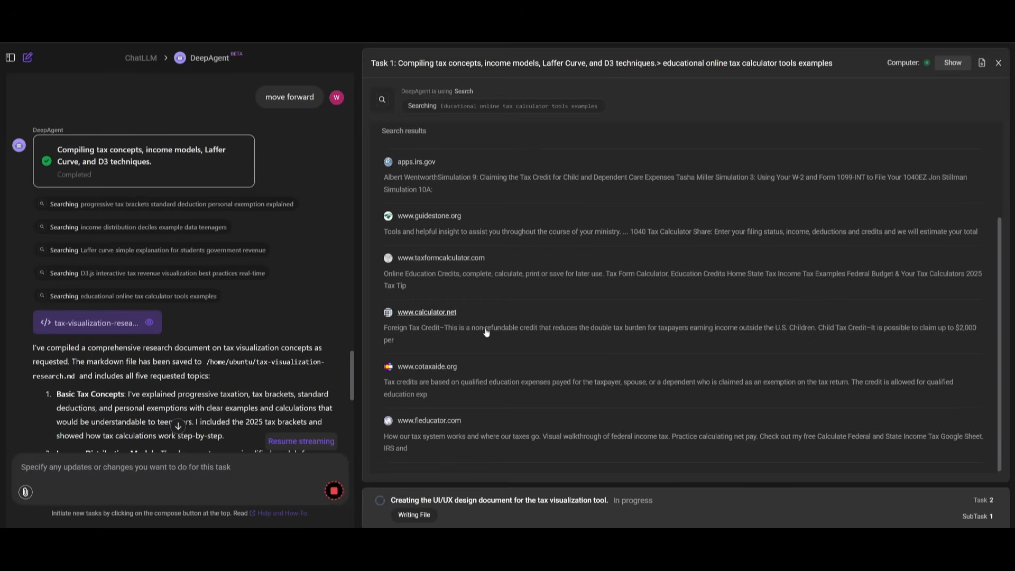
mouse_move(337, 269)
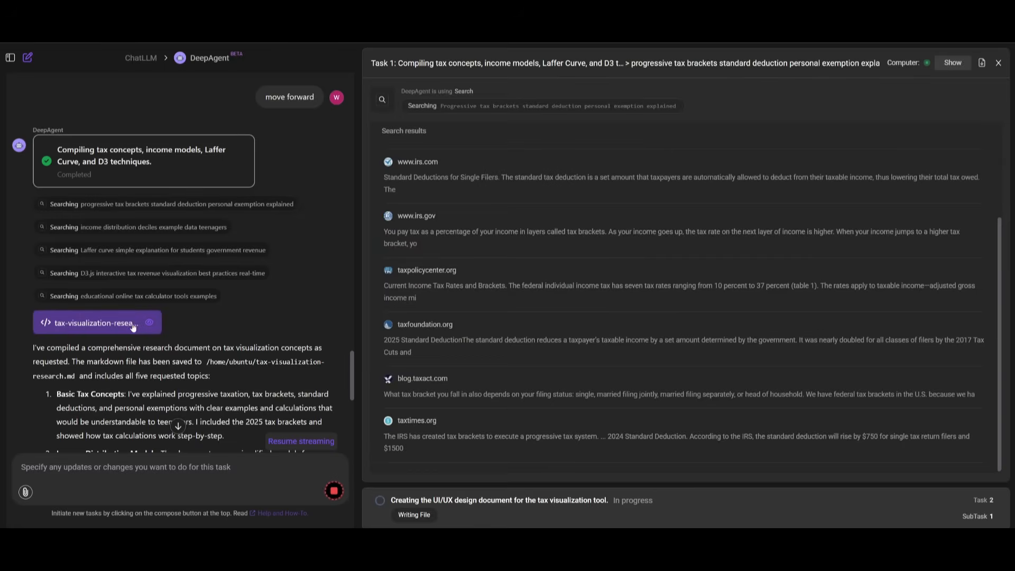
Open tax-visualization-research.md and scroll through the research document
left_click(94, 322)
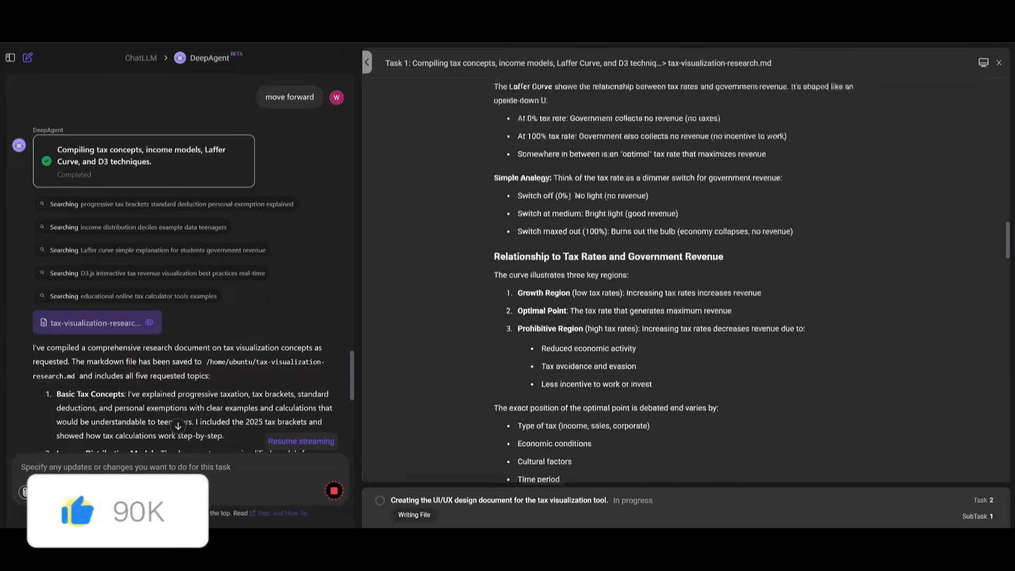
scroll("down", 3)
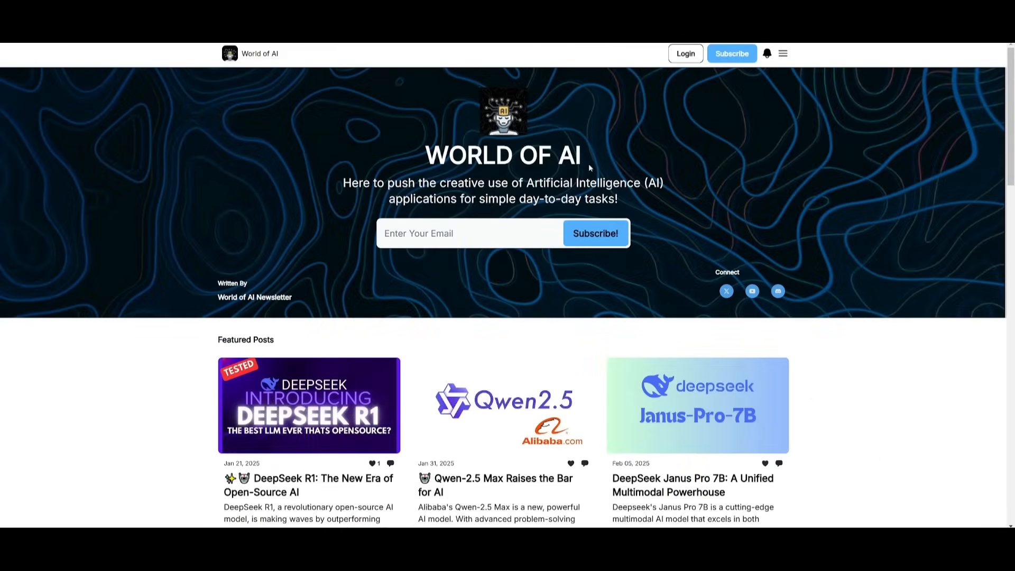
scroll("down", 3)
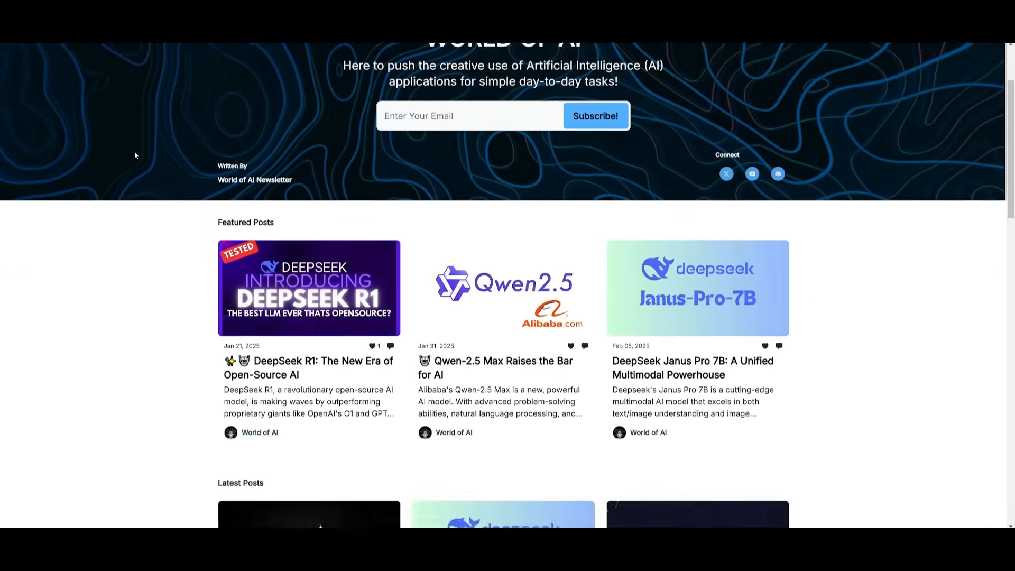
scroll("down", 3)
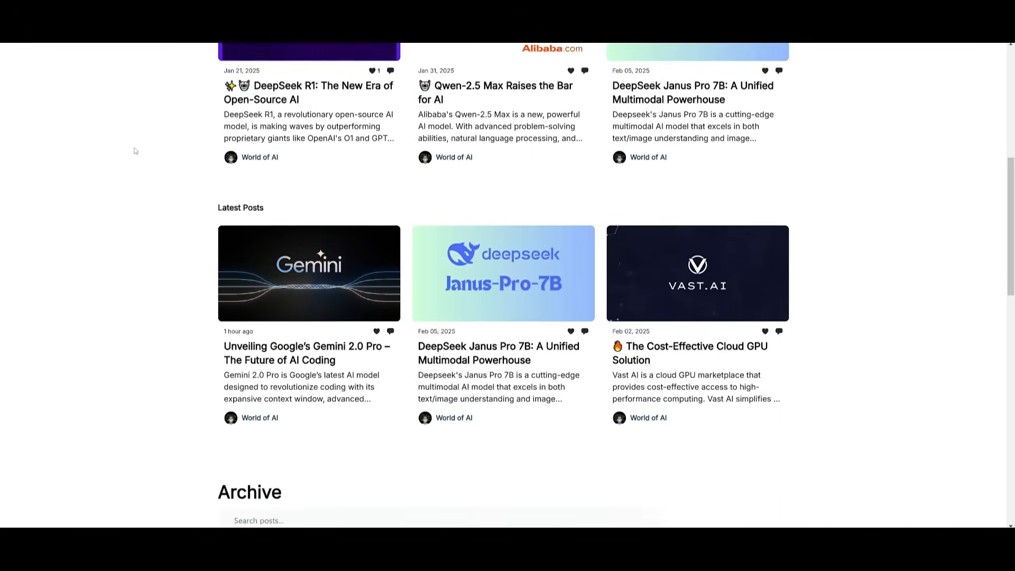
scroll("down", 3)
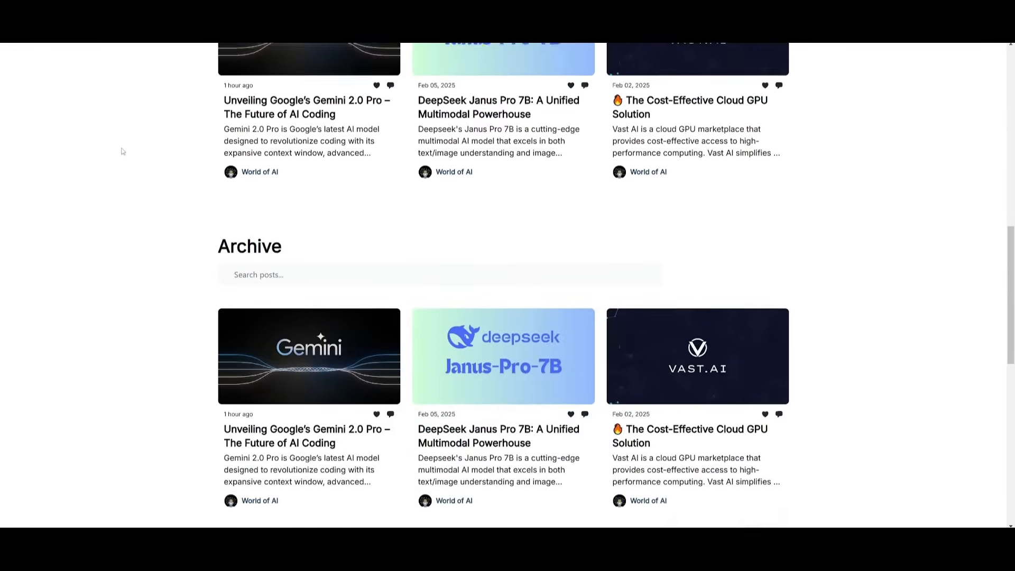
scroll("down", 3)
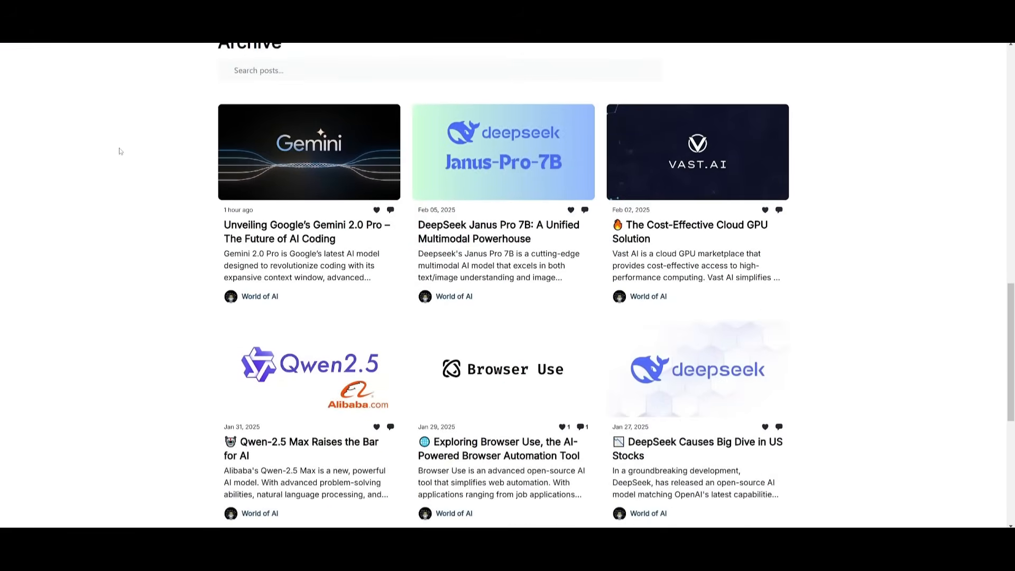
scroll("down", 3)
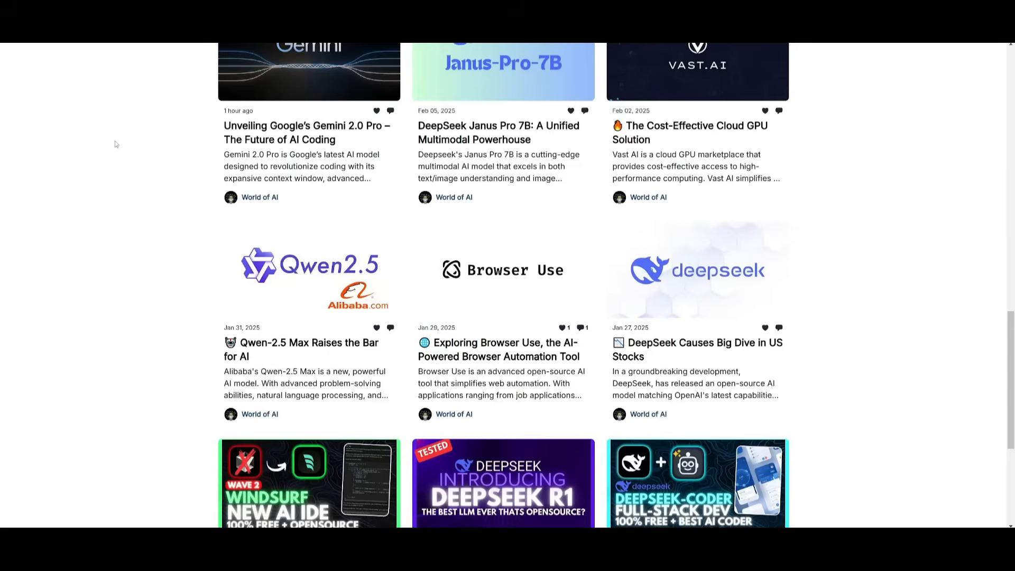
scroll("down", 3)
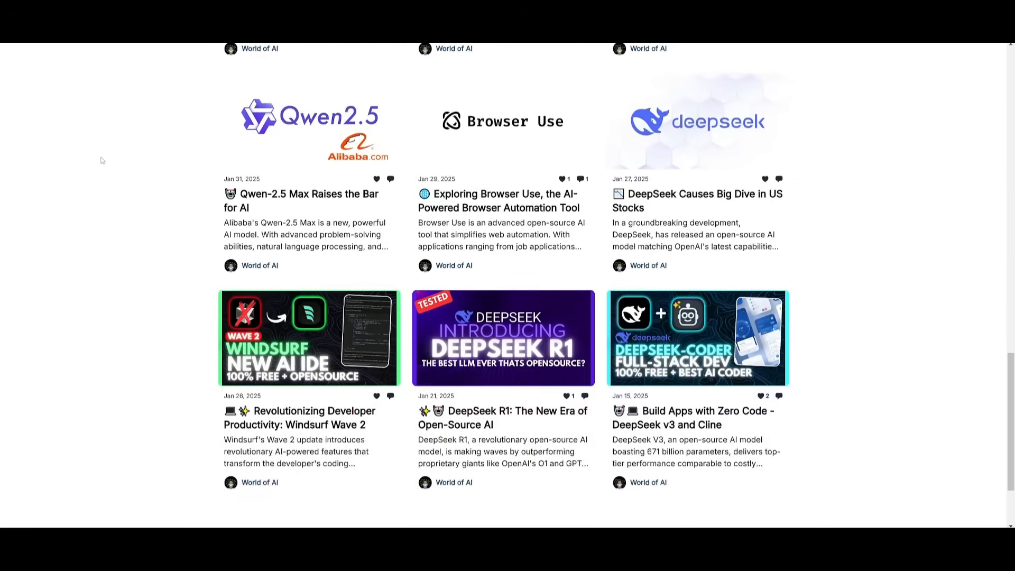
scroll("down", 3)
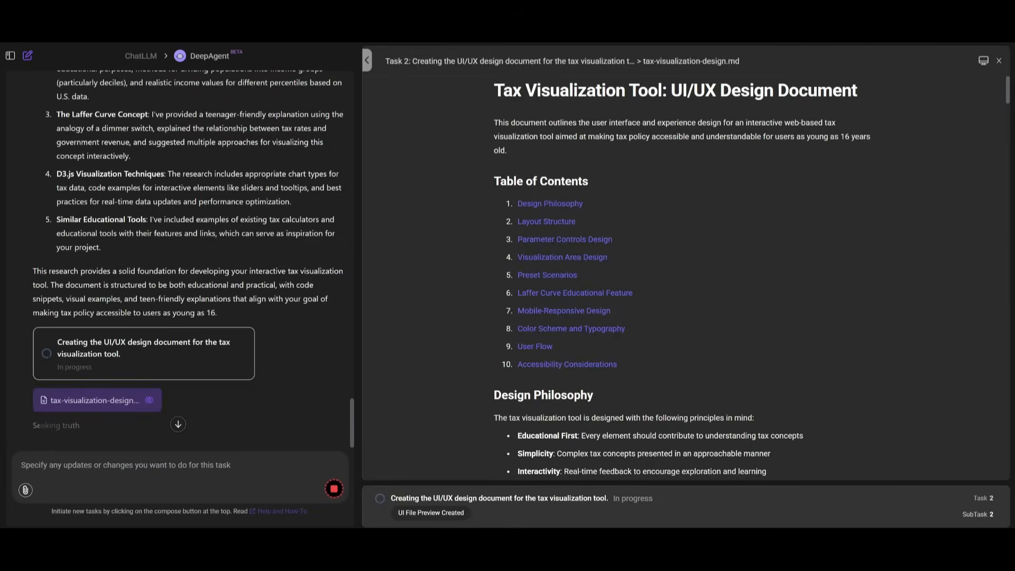
mouse_move(437, 139)
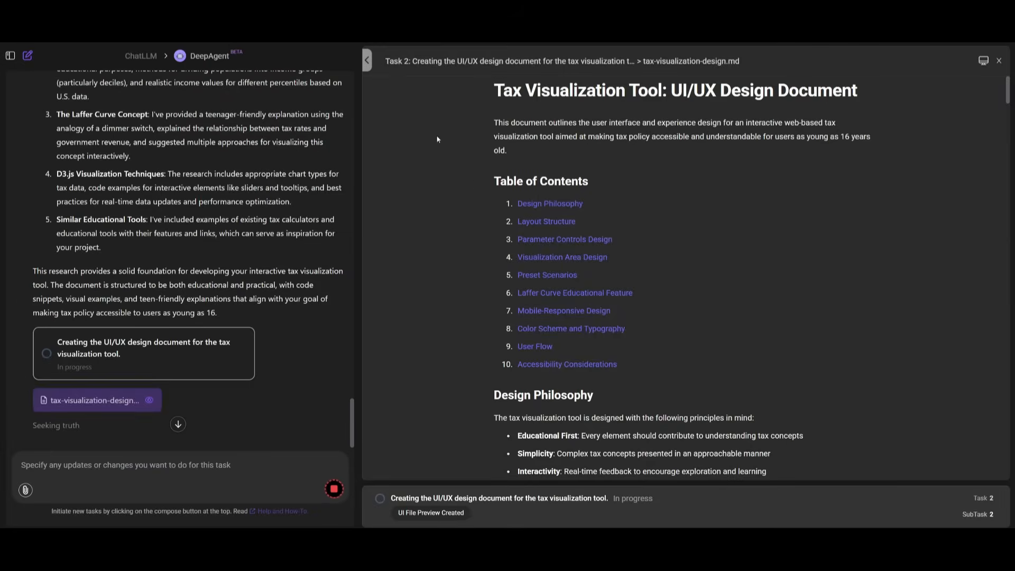
mouse_move(514, 447)
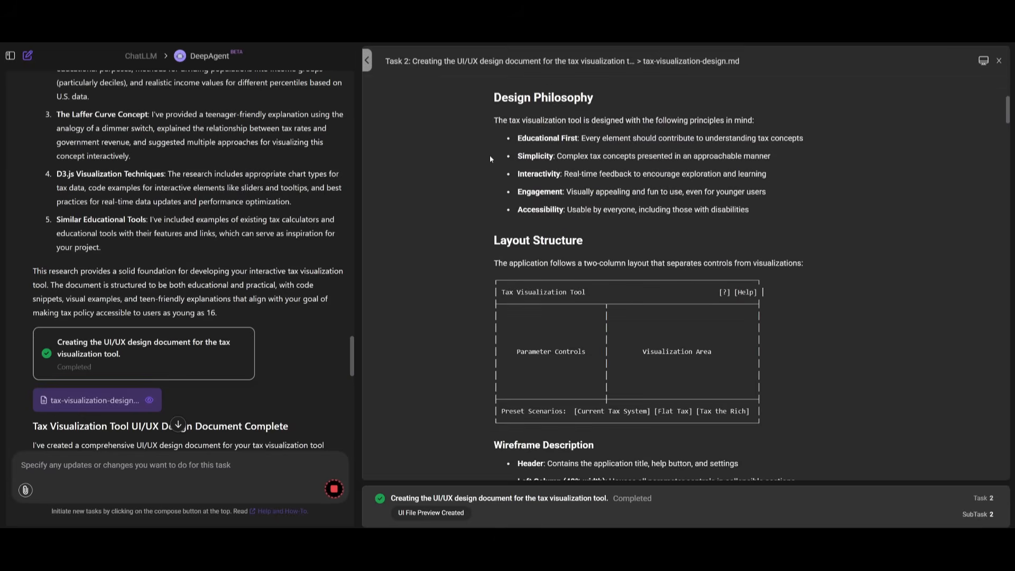
mouse_move(530, 87)
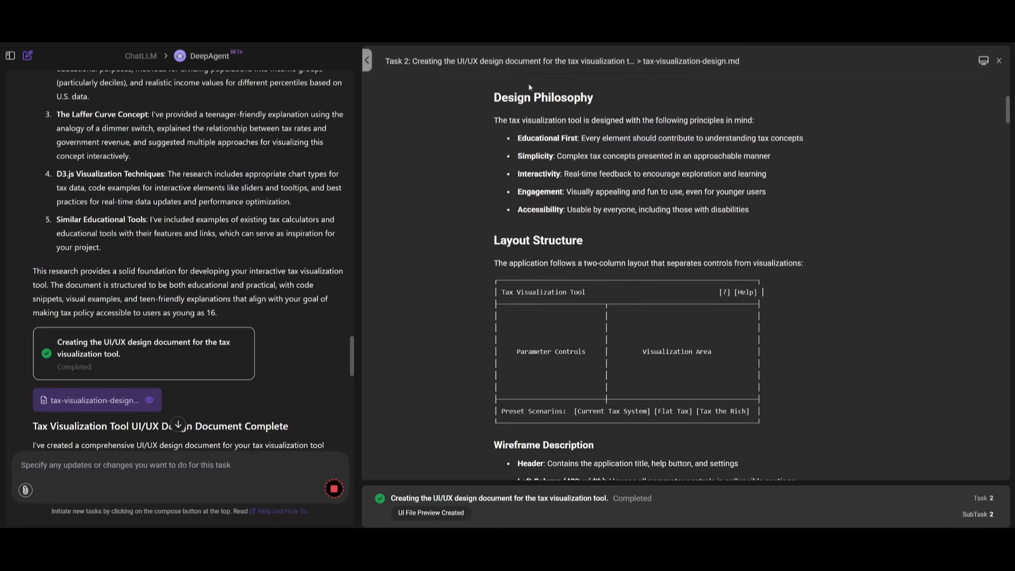
mouse_move(448, 186)
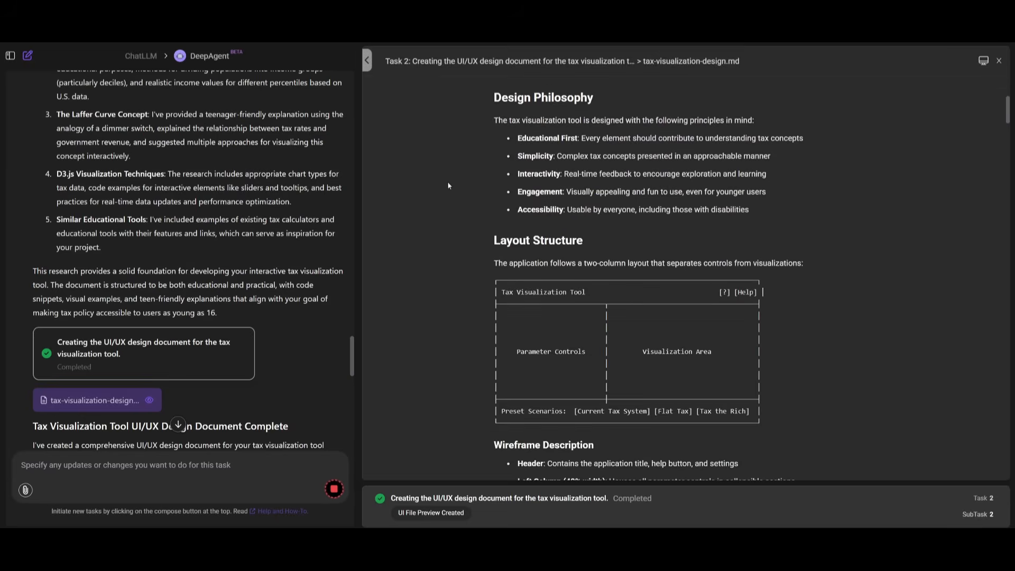
Scroll through tax-visualization-design.md's layout and visualization sections once completed
scroll("down", 3)
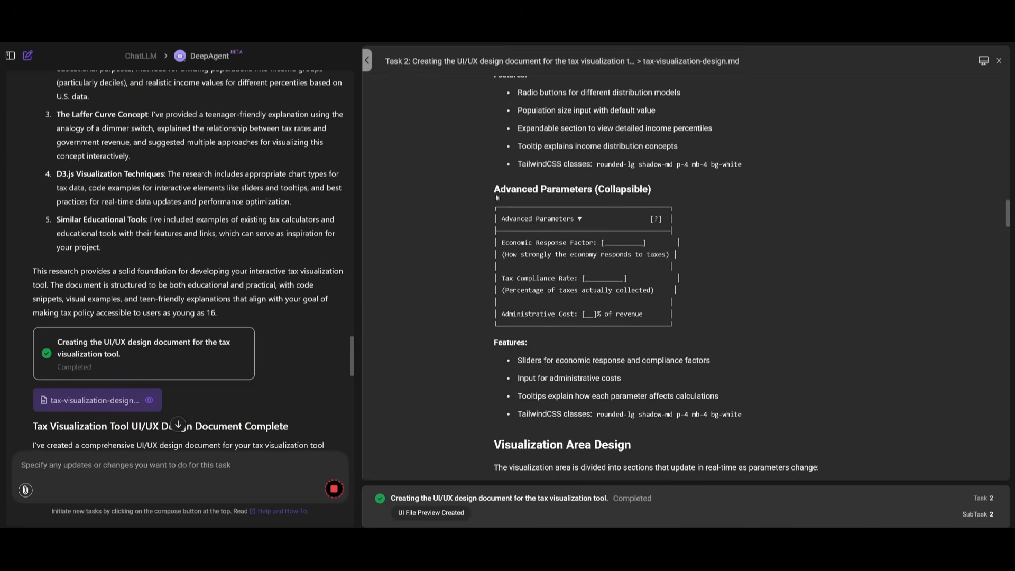
scroll("down", 3)
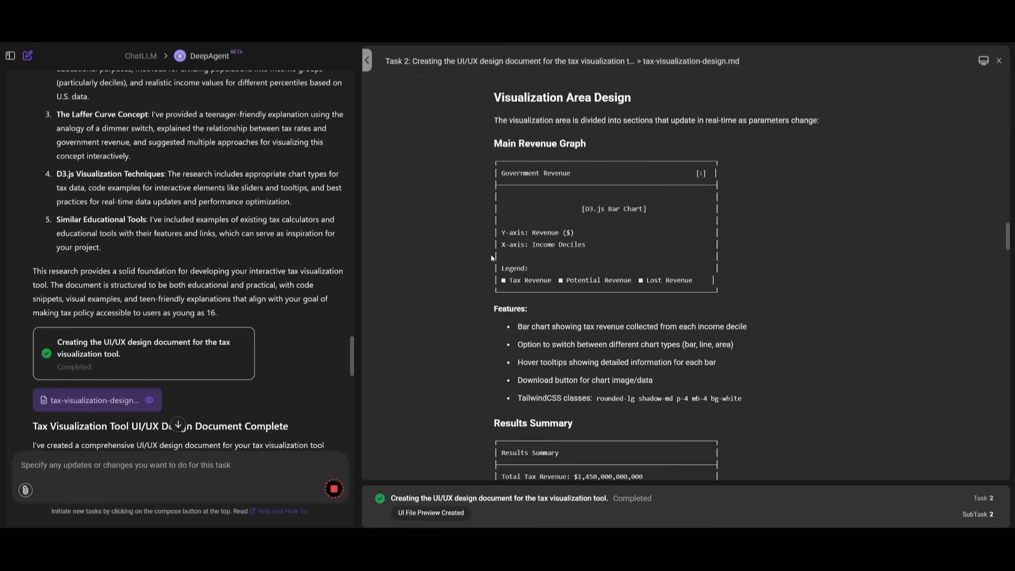
scroll("down", 3)
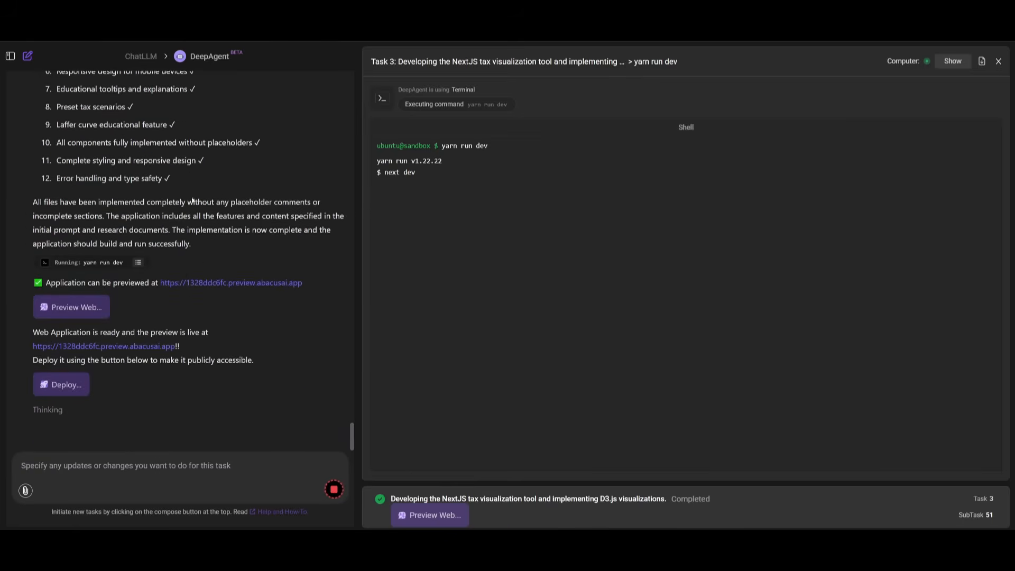
mouse_move(231, 282)
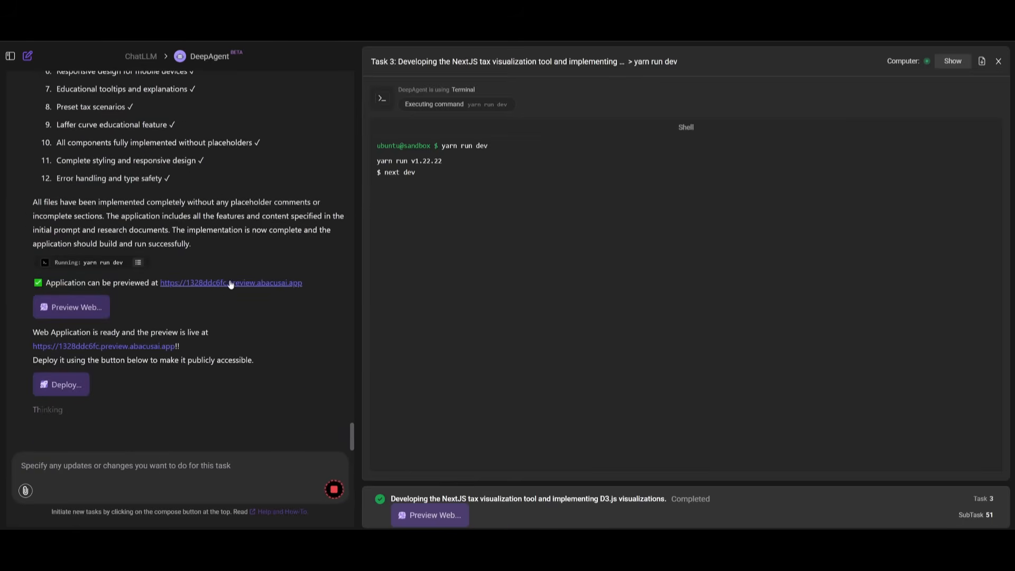
mouse_move(104, 346)
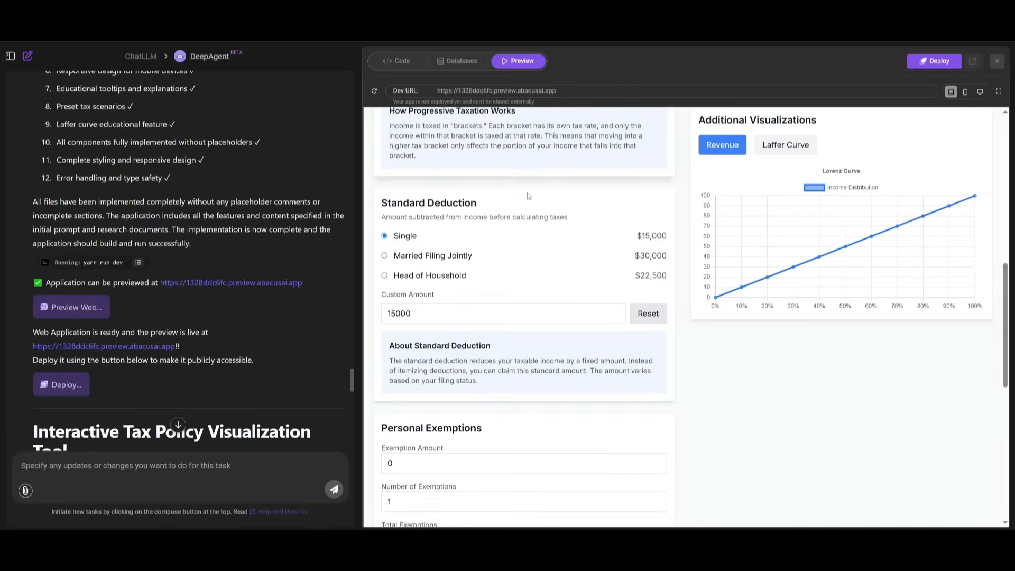
Scroll the Tax Visualization Tool preview from brackets down to the preset scenario cards
scroll("down", 3)
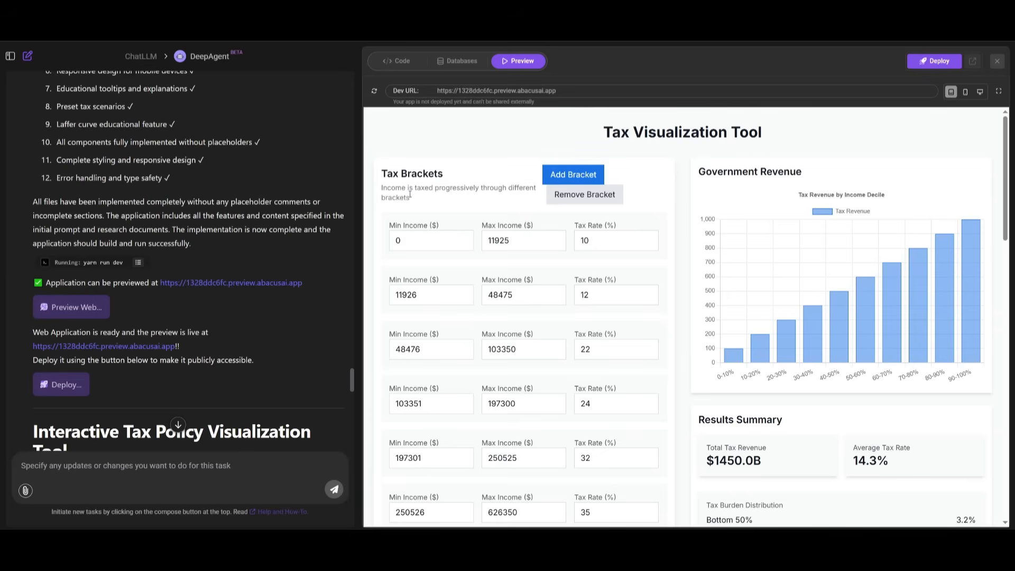
scroll("down", 3)
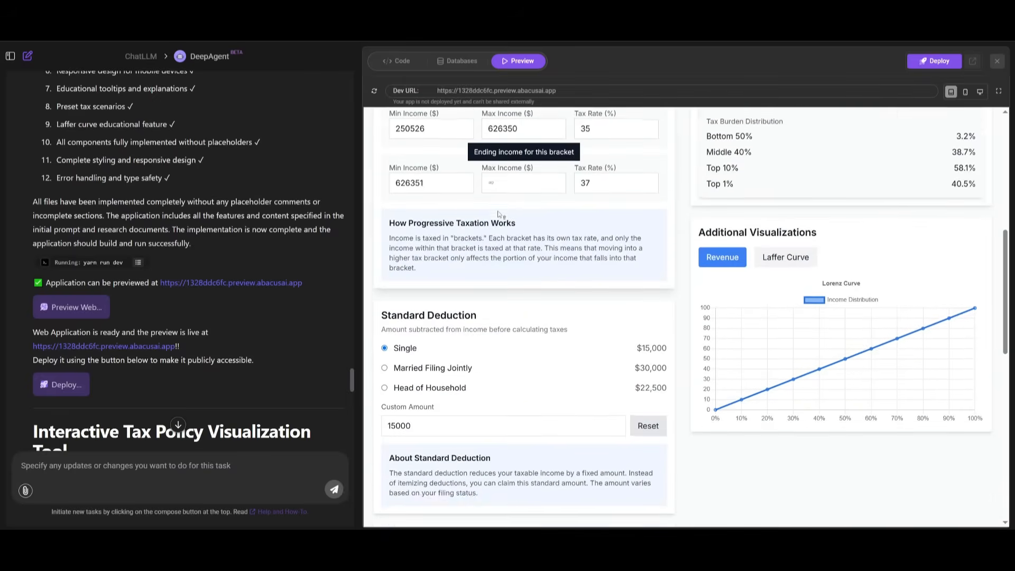
scroll("down", 3)
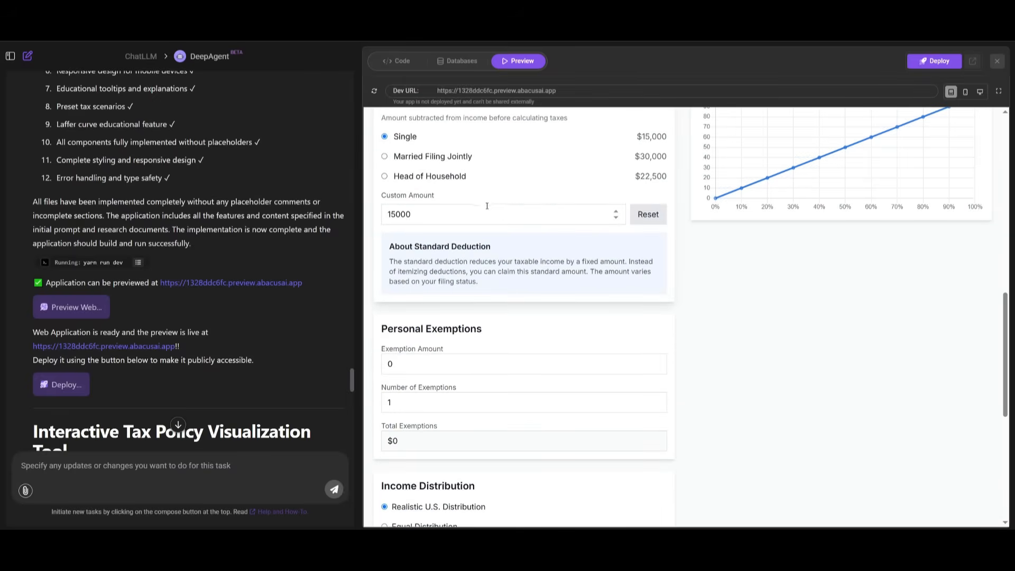
scroll("down", 3)
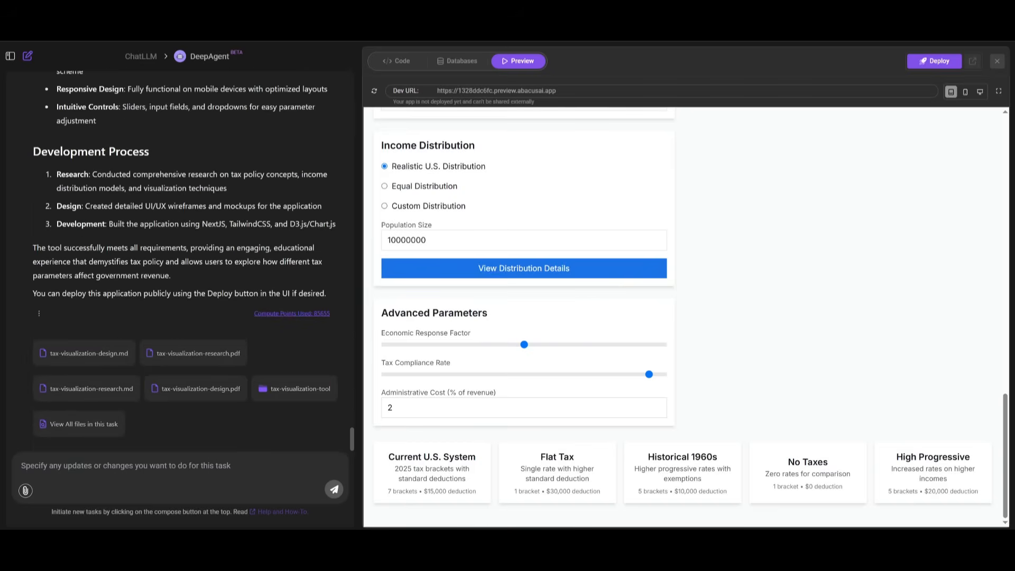
Switch the workspace to the Databases tab, showing the Development environment
left_click(457, 61)
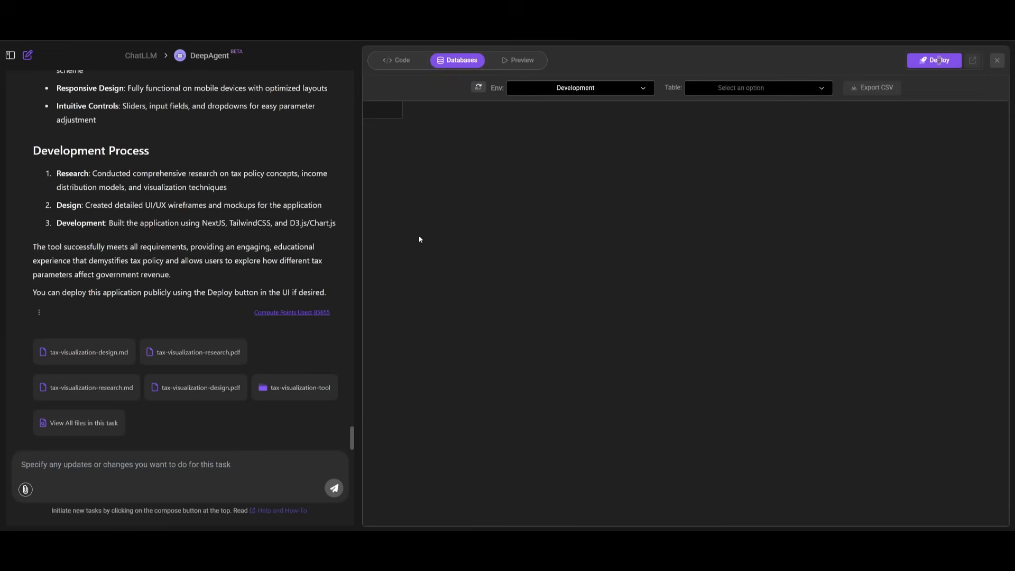
mouse_move(666, 281)
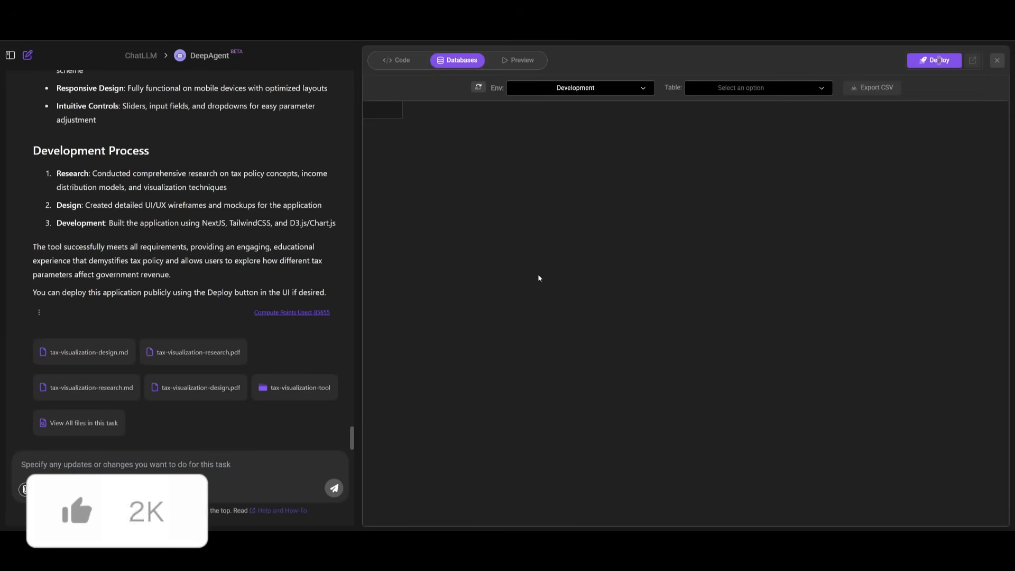
Open the Deploy to production dialog on its Custom Domain option
left_click(935, 60)
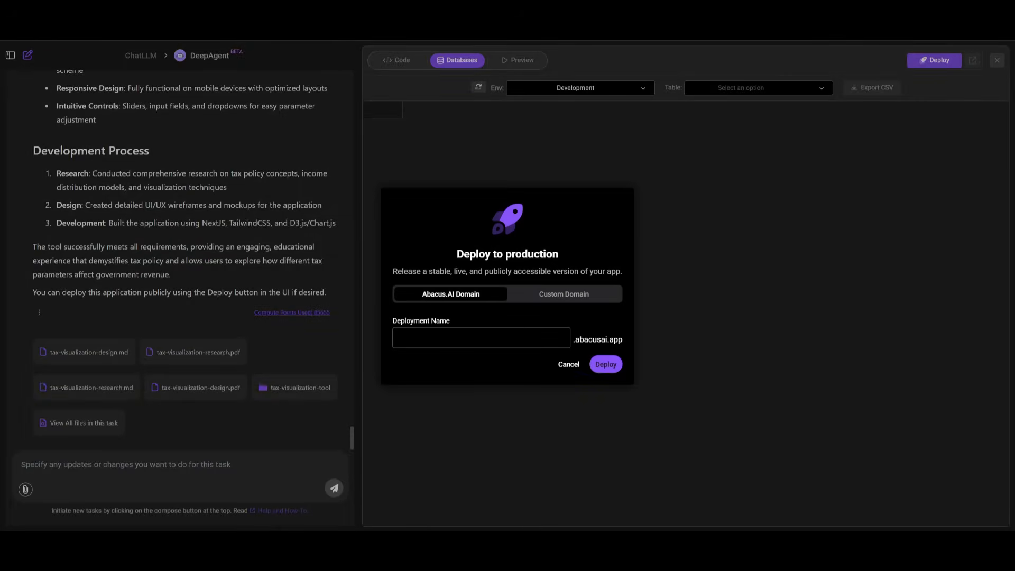
left_click(563, 294)
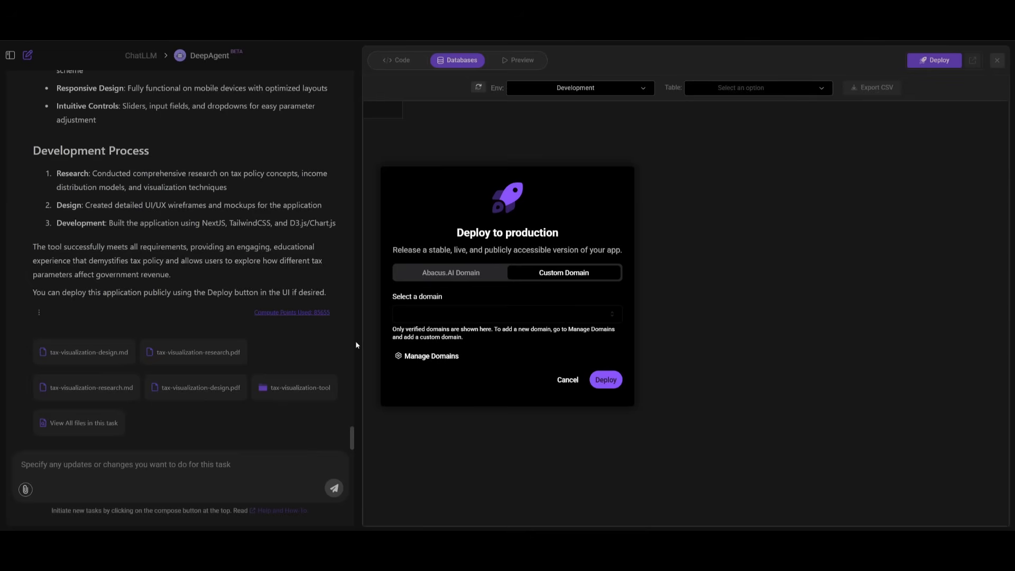
mouse_move(774, 339)
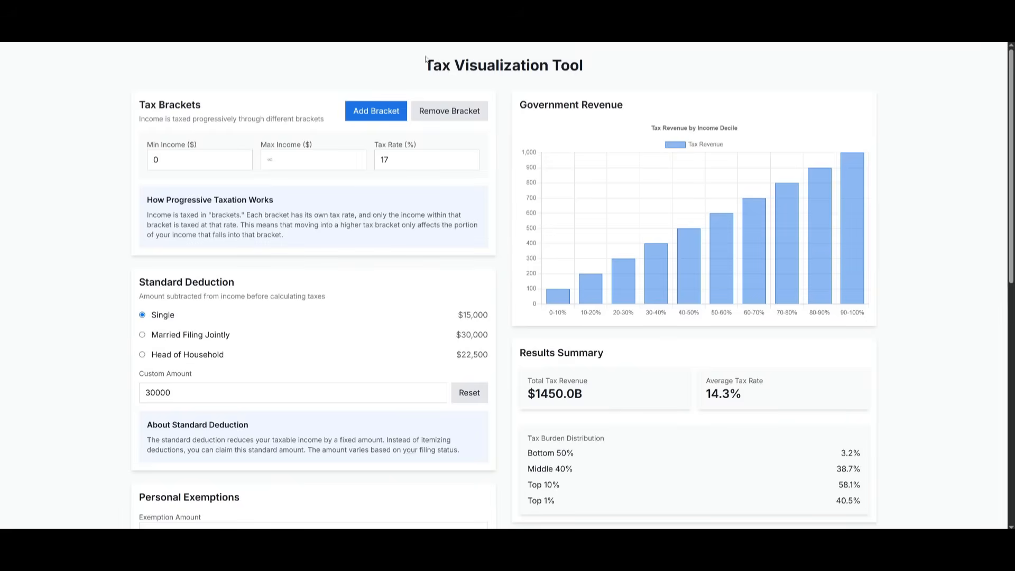
mouse_move(471, 87)
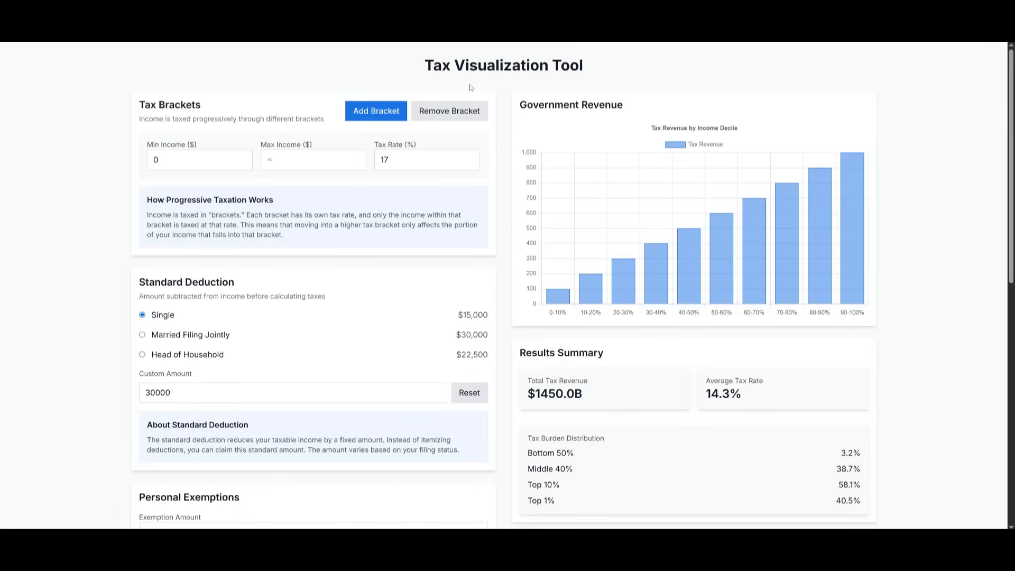
scroll("down", 3)
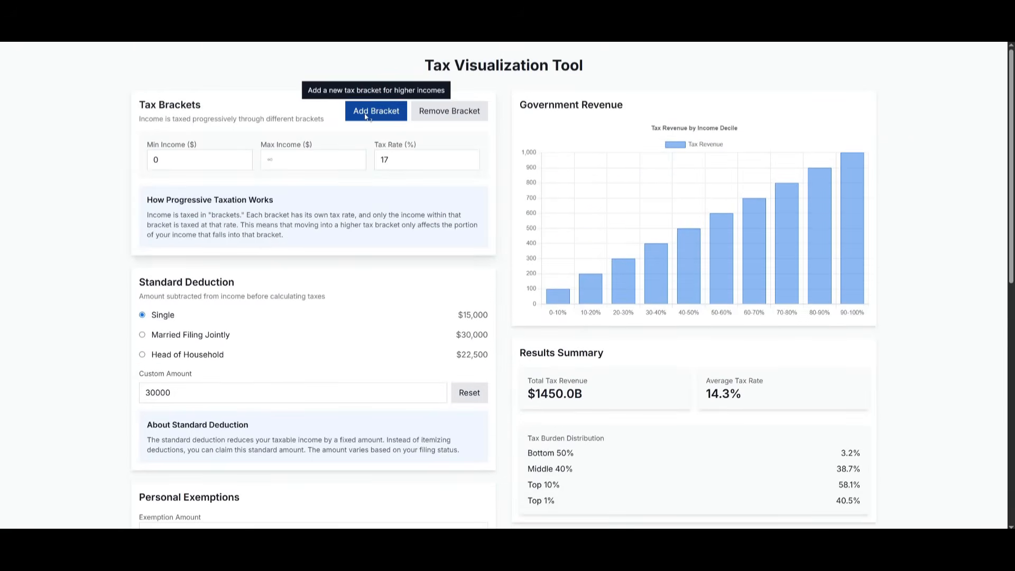
mouse_move(752, 439)
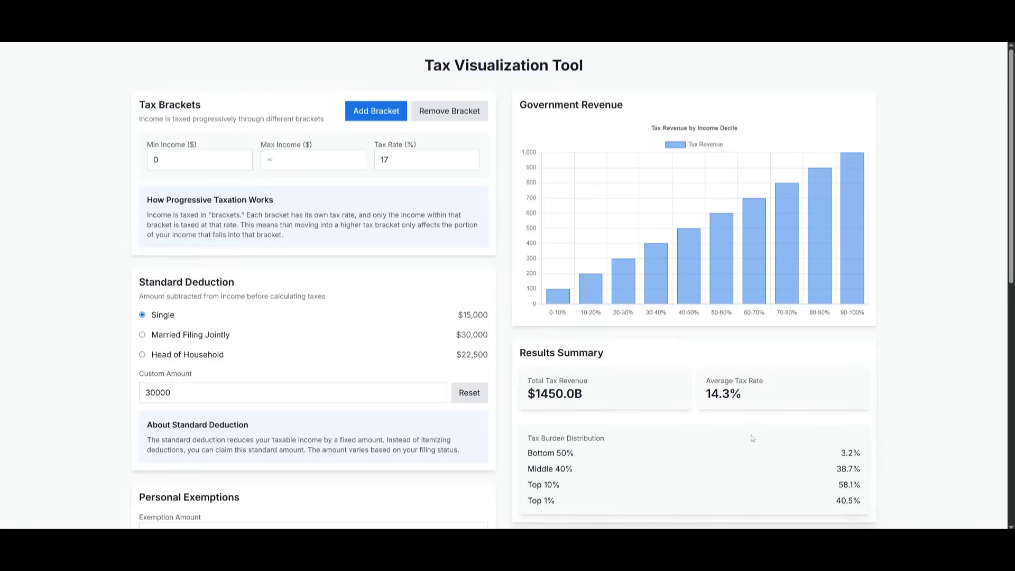
scroll("down", 3)
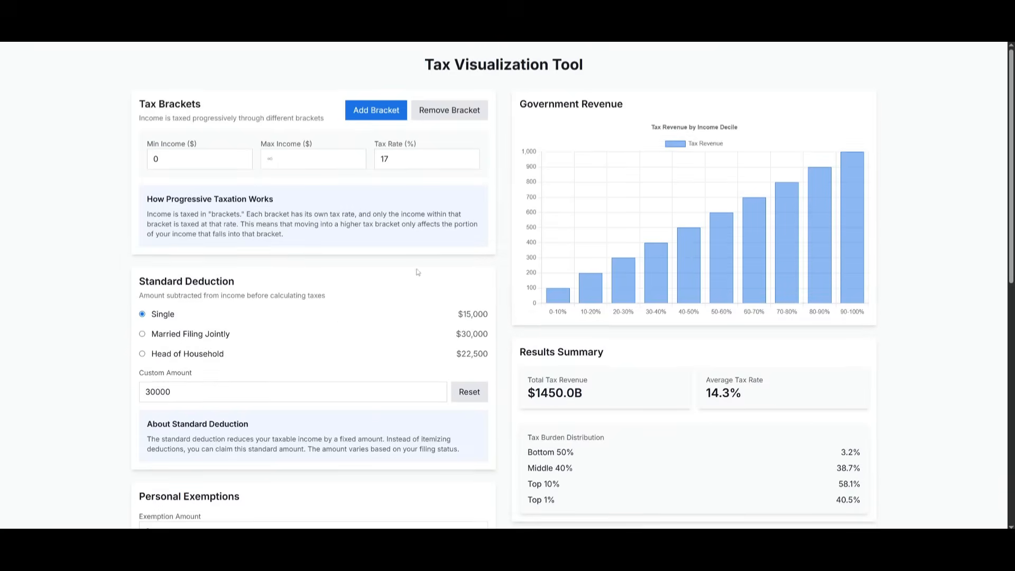
scroll("down", 3)
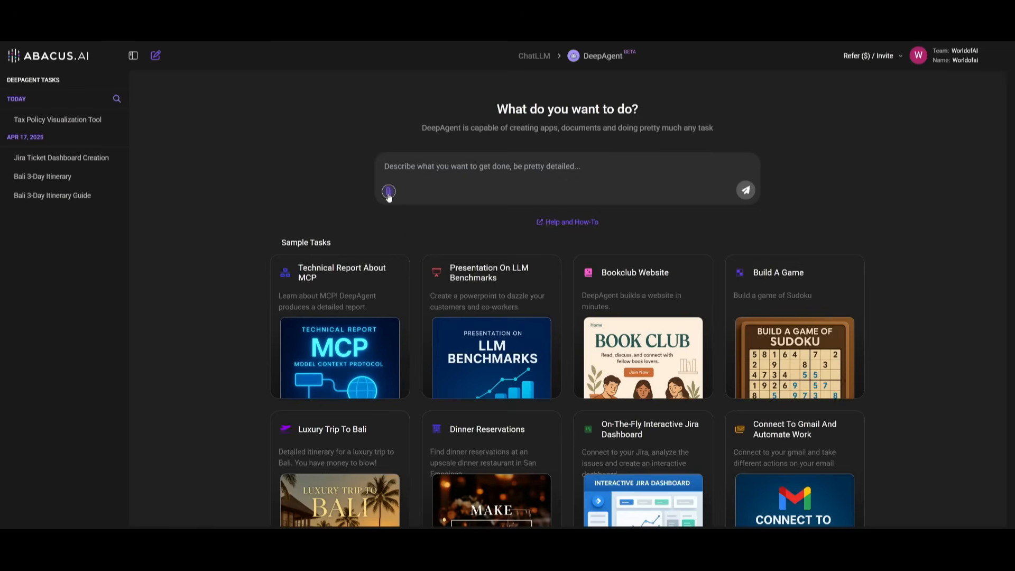
left_click(388, 191)
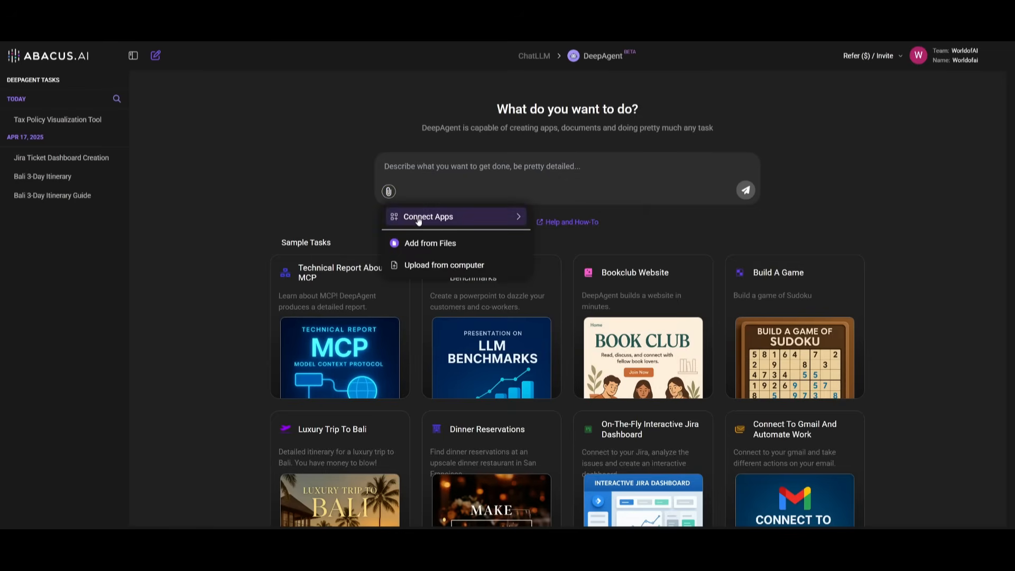
left_click(427, 216)
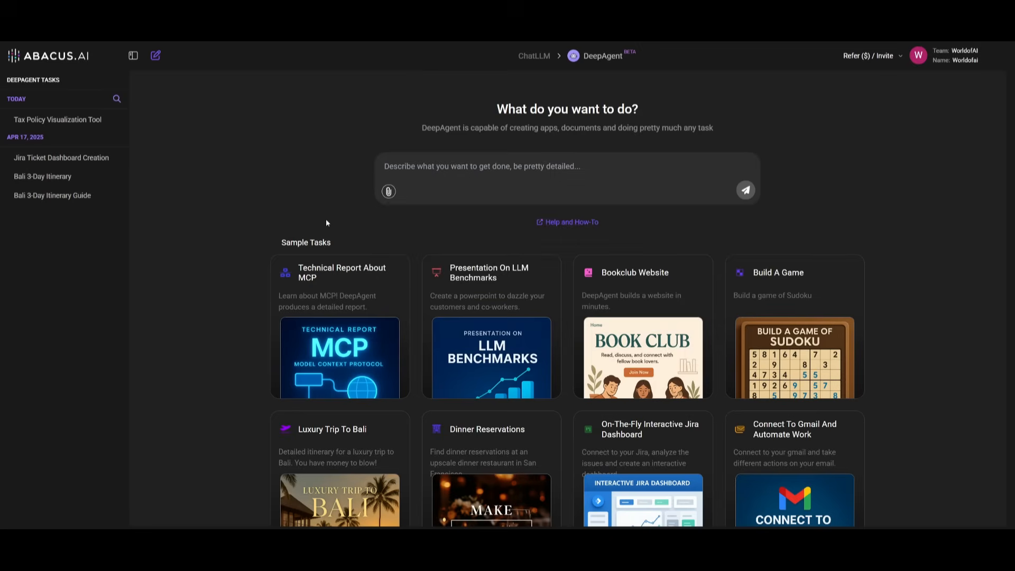
mouse_move(409, 201)
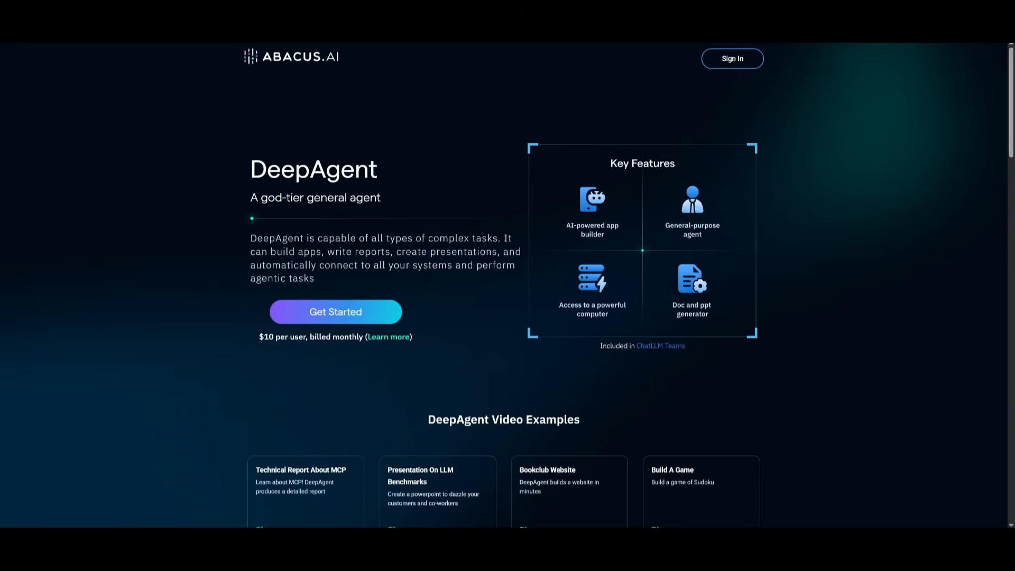
mouse_move(240, 173)
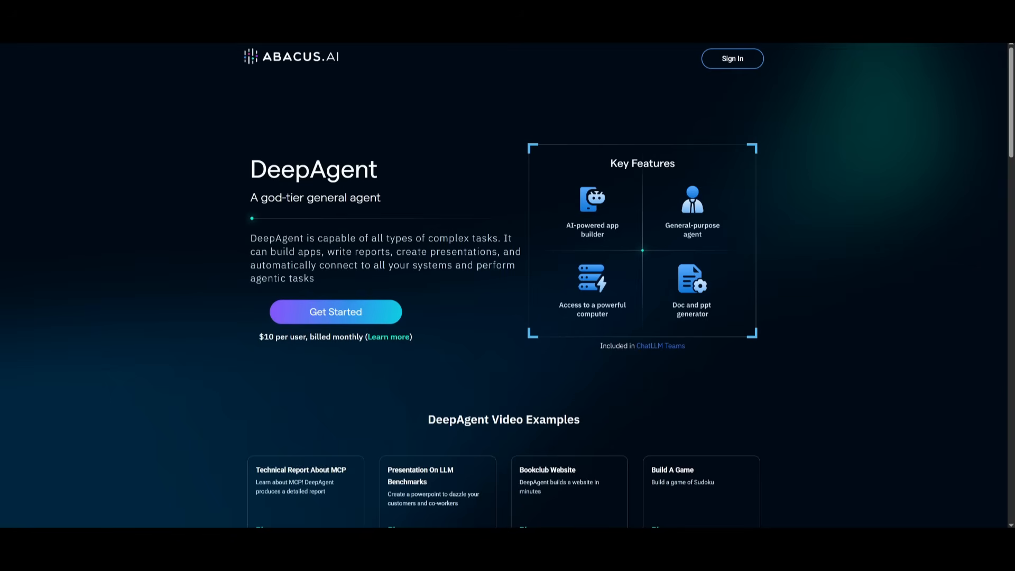
Scroll down the DeepAgent landing page through the Video Examples section
scroll("down", 3)
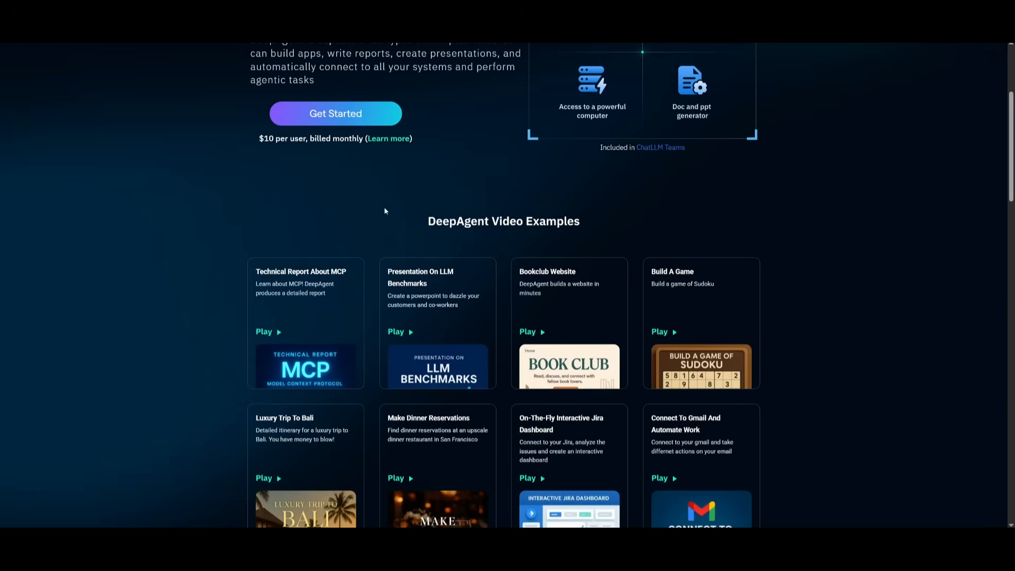
scroll("down", 3)
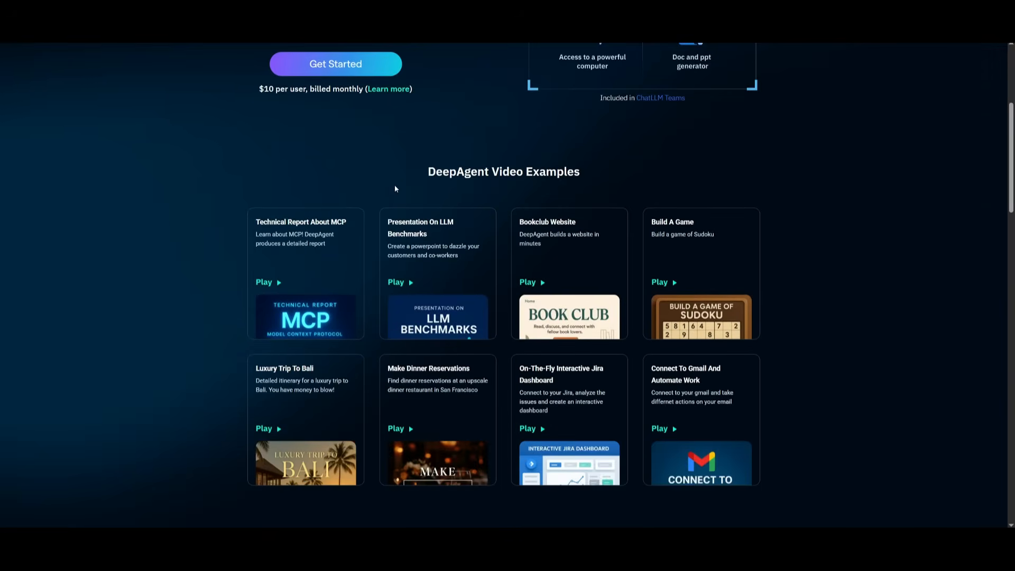
scroll("down", 3)
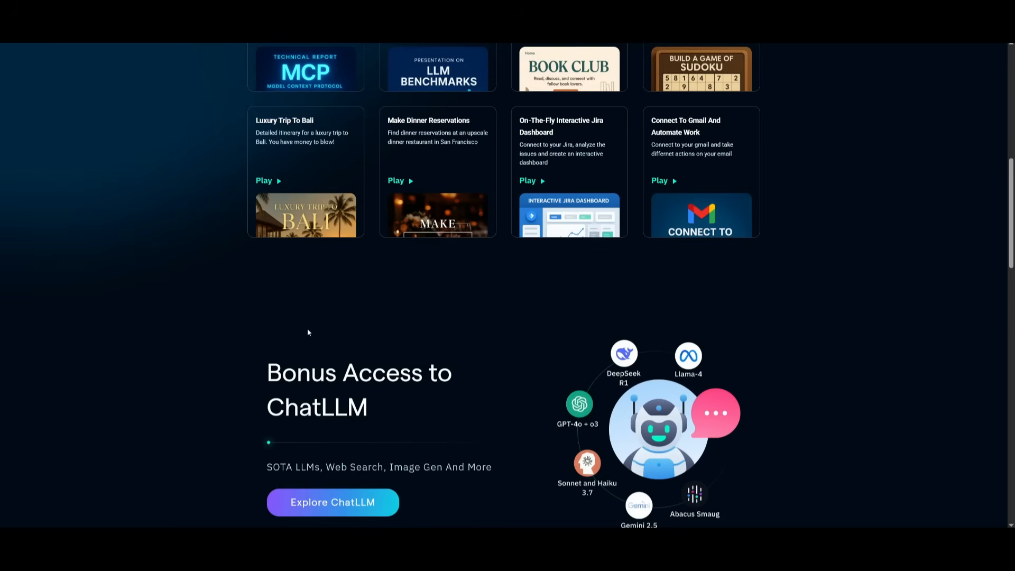
mouse_move(306, 297)
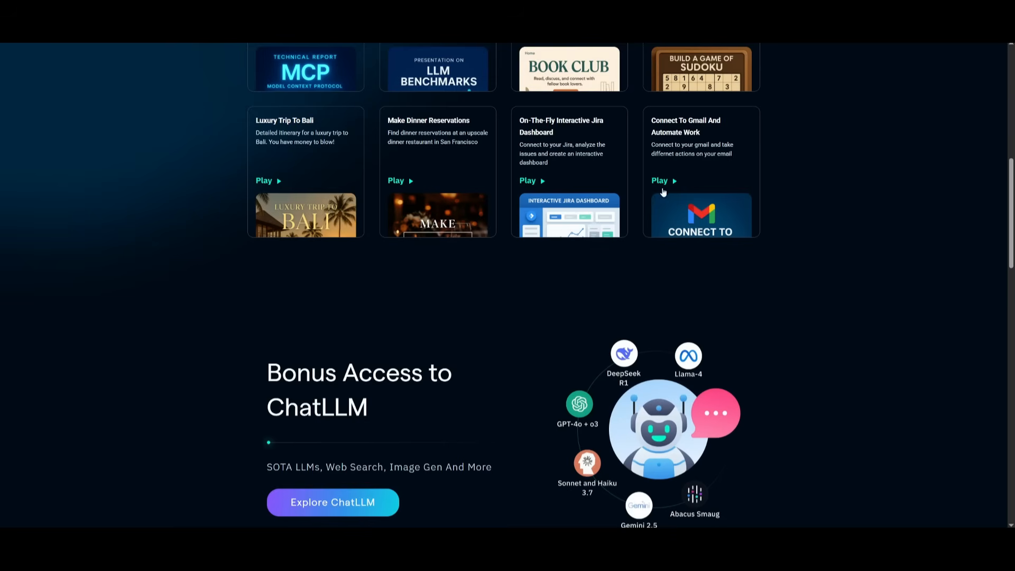
scroll("down", 3)
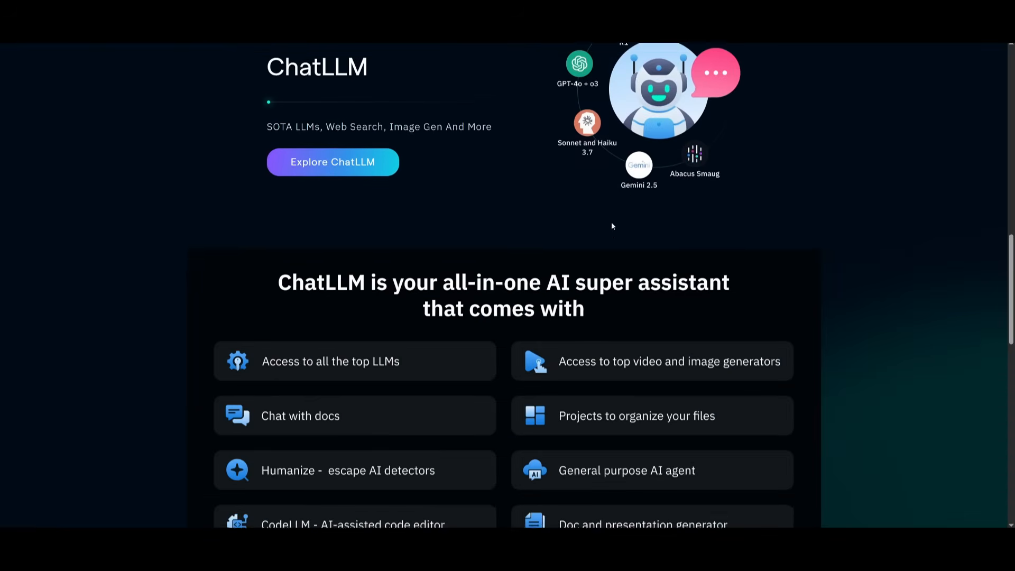
scroll("down", 3)
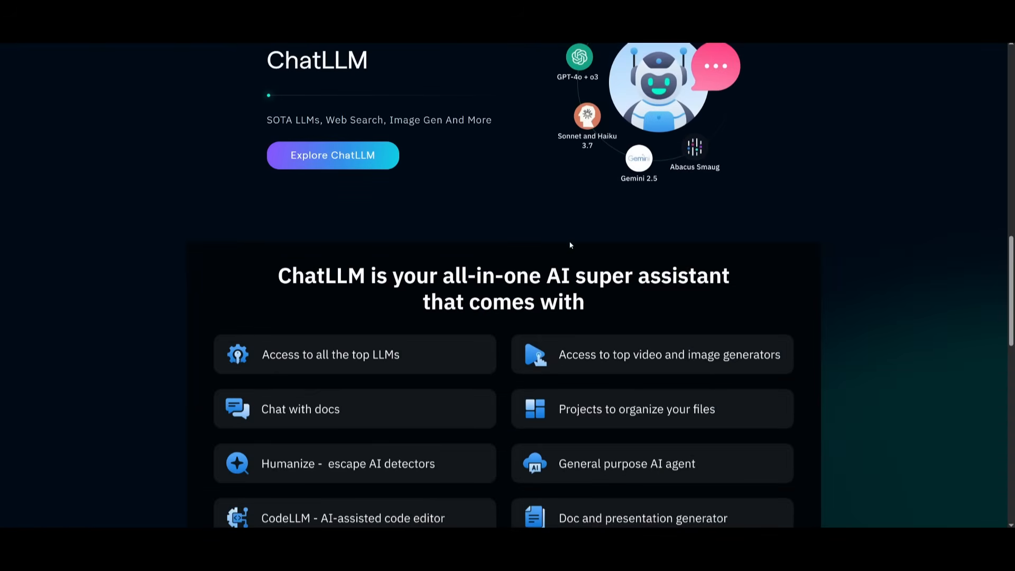
mouse_move(593, 395)
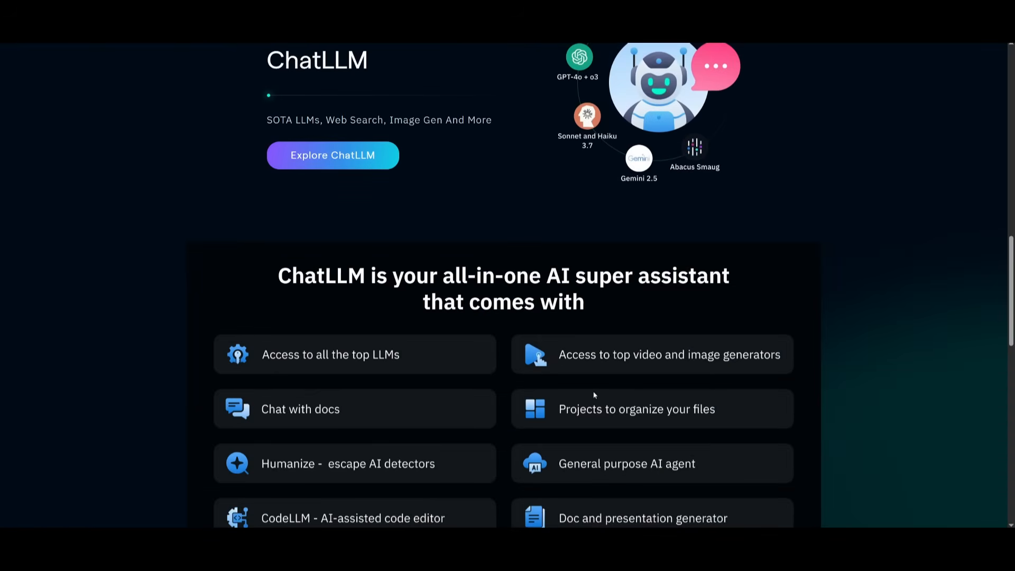
mouse_move(243, 233)
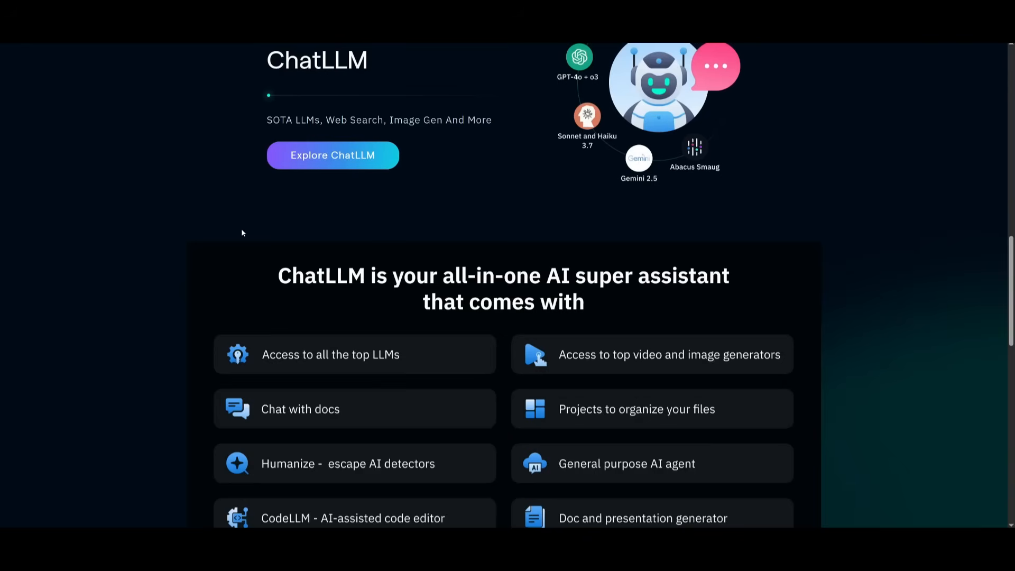
Scroll past the ChatLLM features and go to the World of AI YouTube channel
scroll("down", 3)
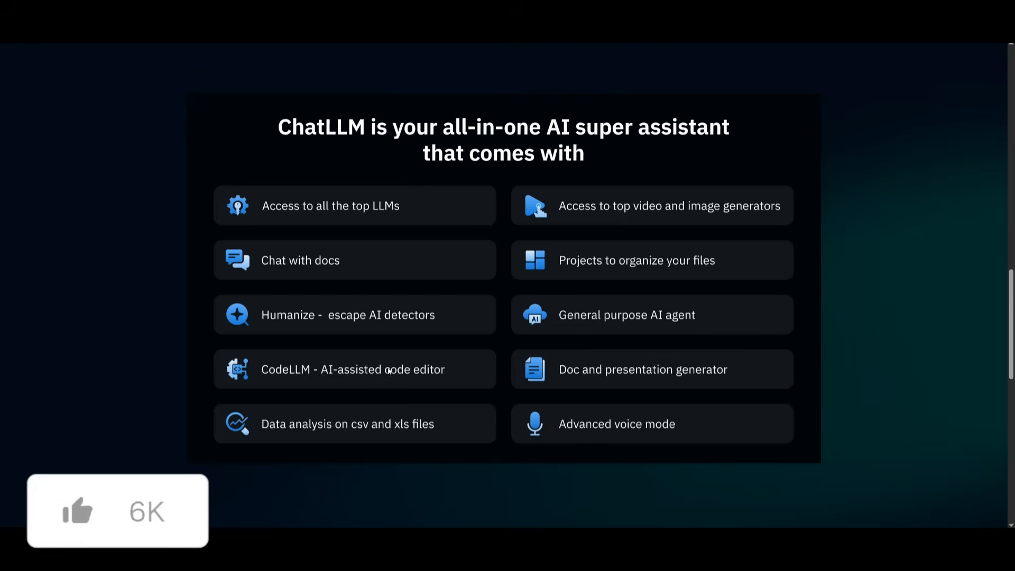
scroll("down", 3)
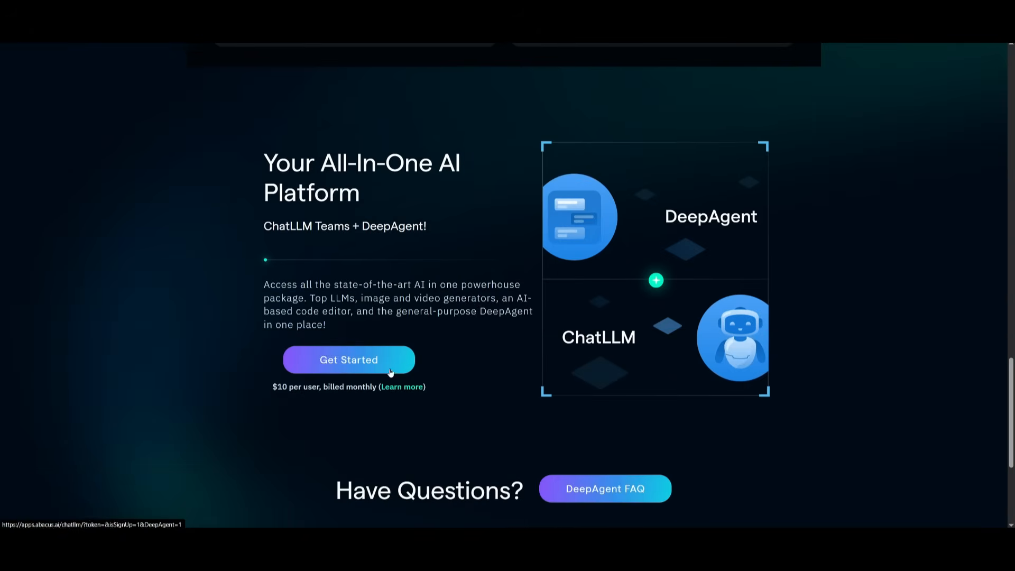
scroll("down", 3)
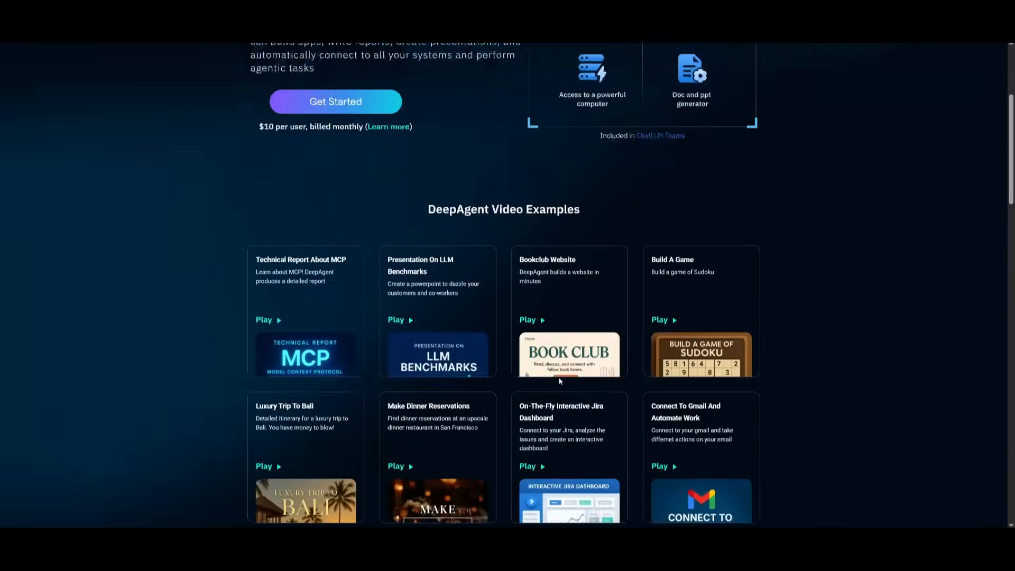
scroll("up", 3)
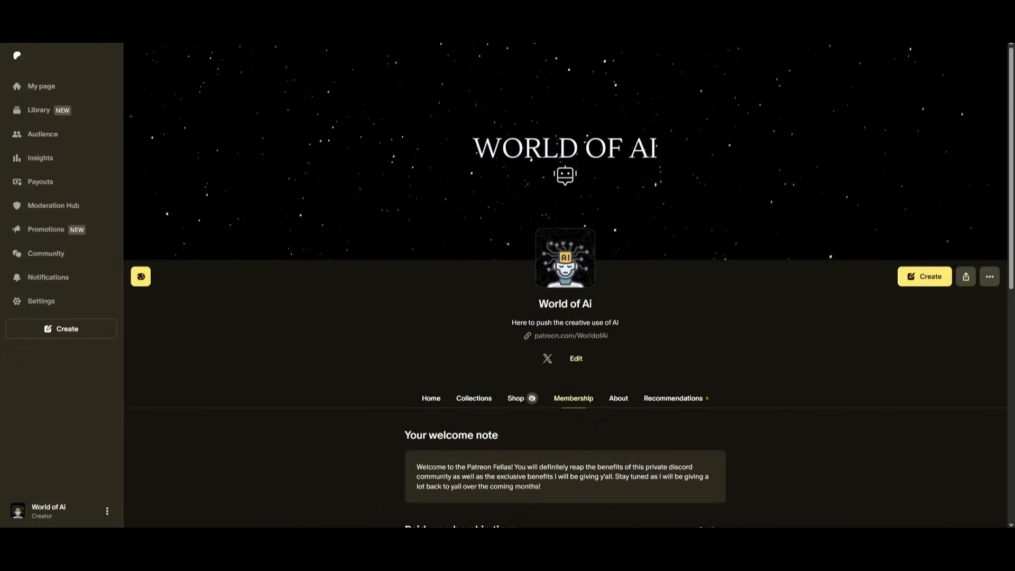
left_click(547, 358)
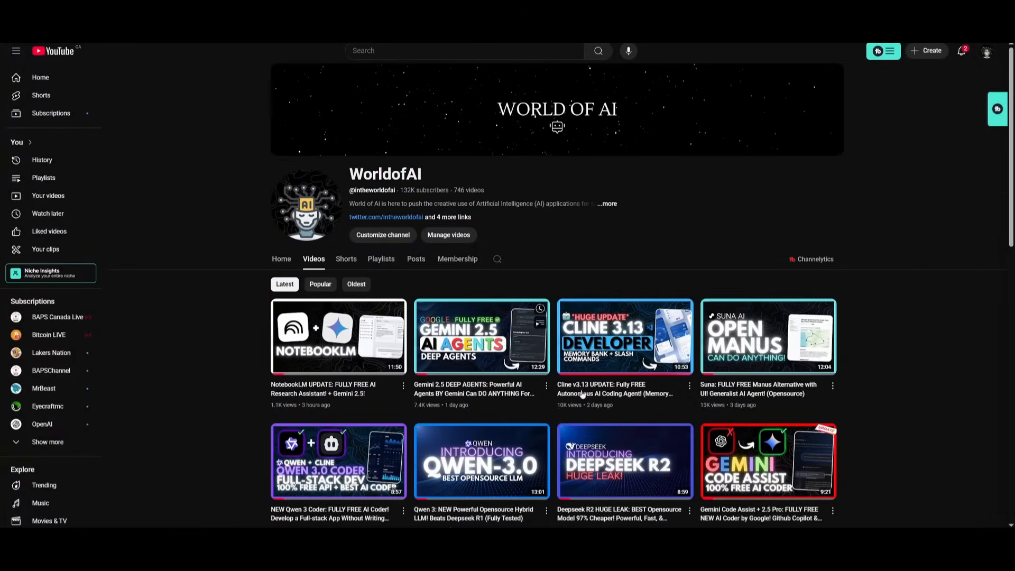
scroll("down", 3)
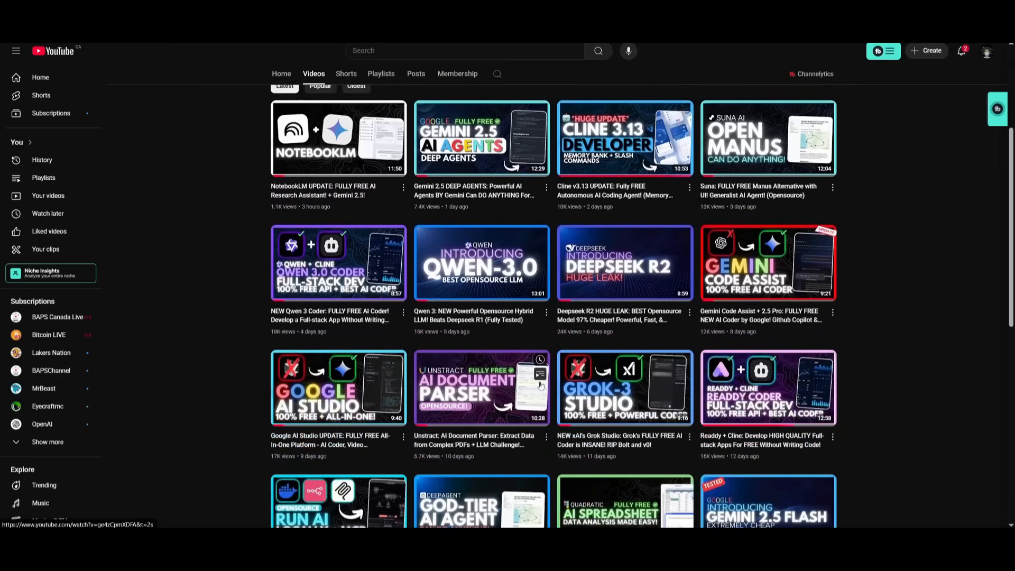
scroll("down", 3)
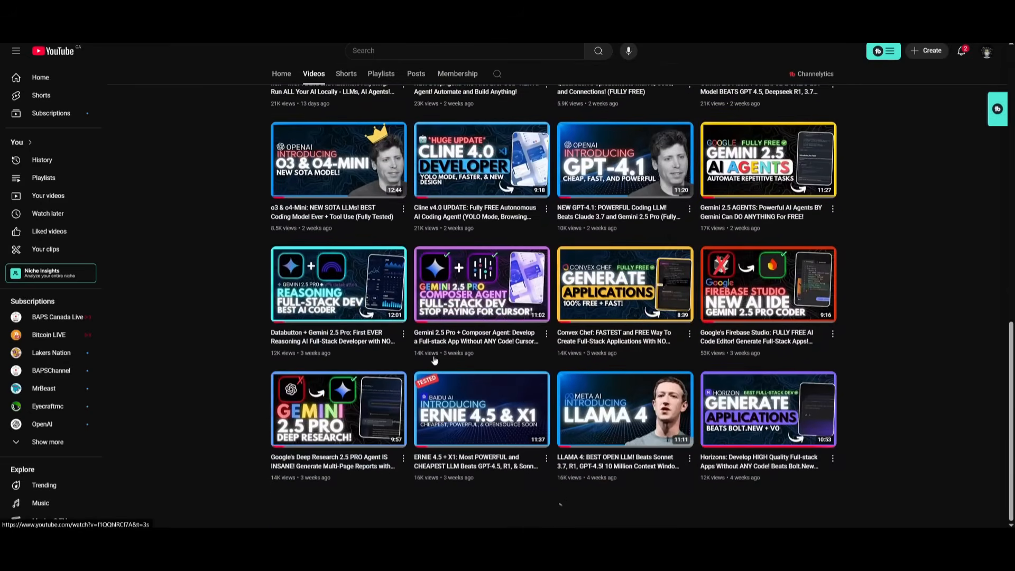
scroll("down", 3)
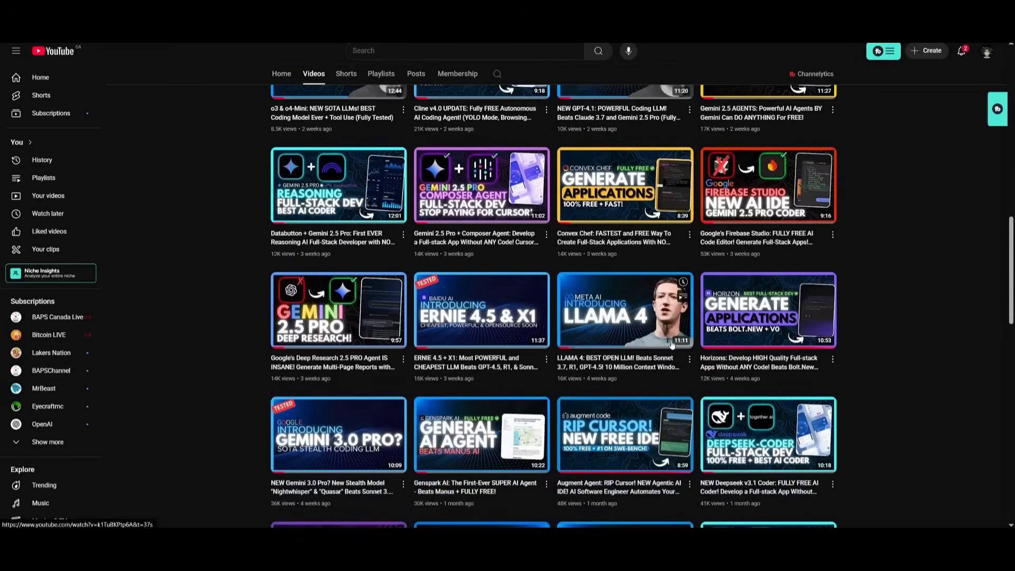
scroll("down", 3)
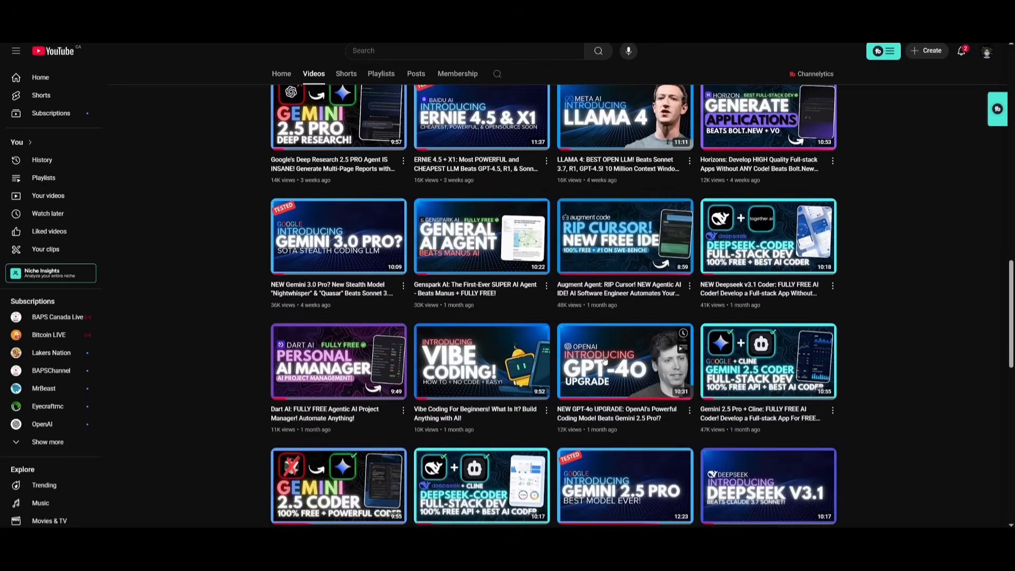
scroll("down", 3)
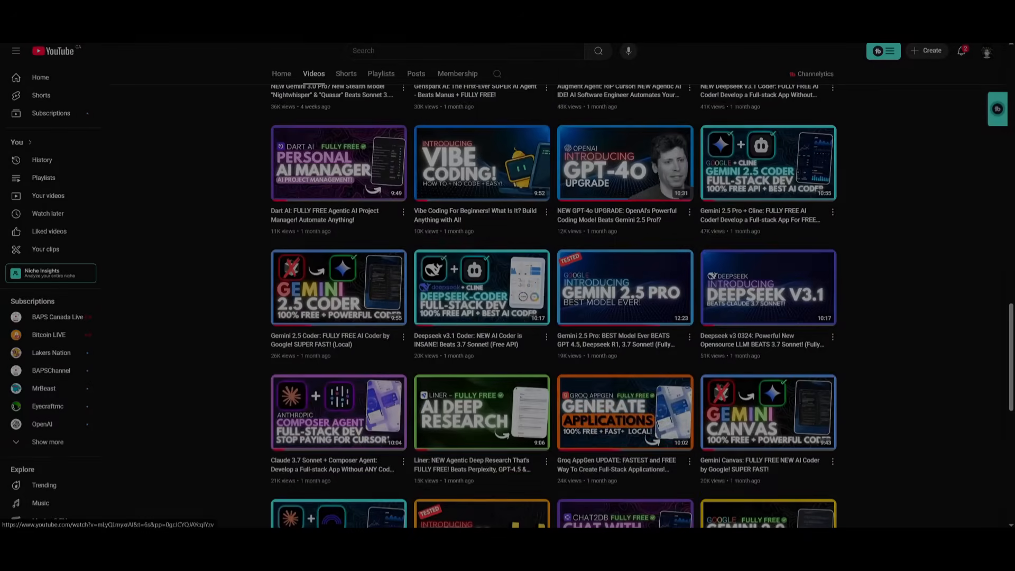